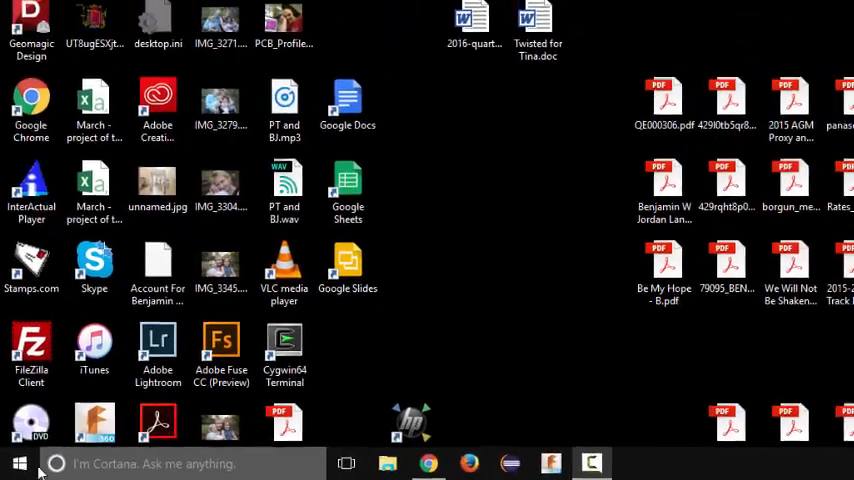
Bring up the Windows Start menu from the taskbar.
click(18, 464)
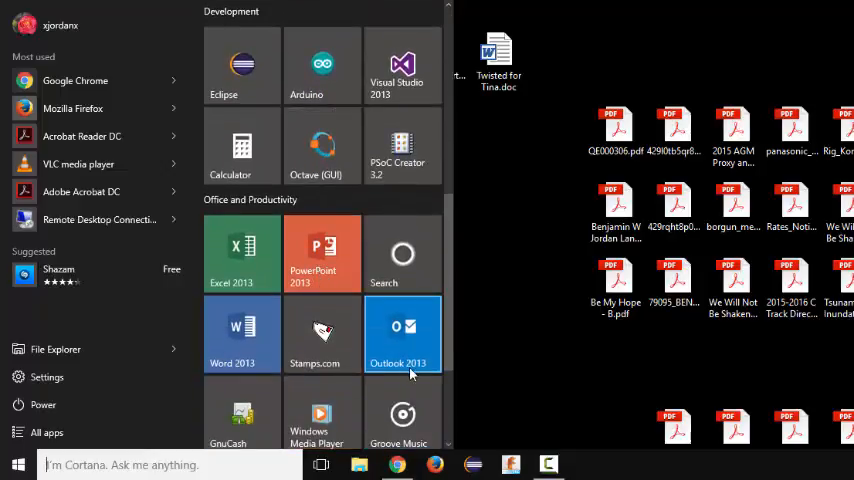
mouse_move(48, 432)
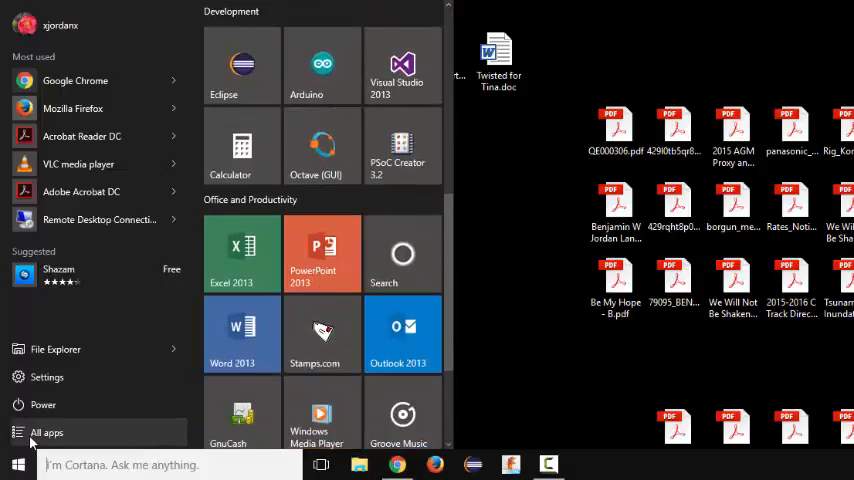
Show All apps, reach the N section and expand the Native Instruments folder.
click(48, 432)
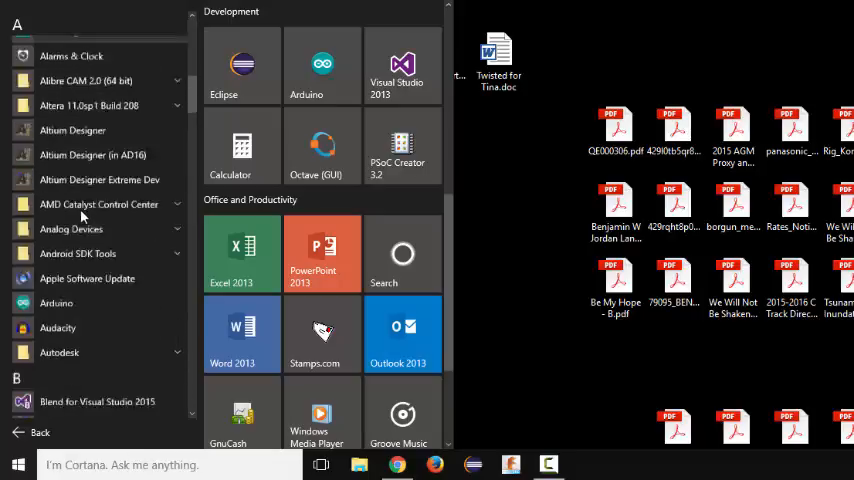
scroll(down, 3)
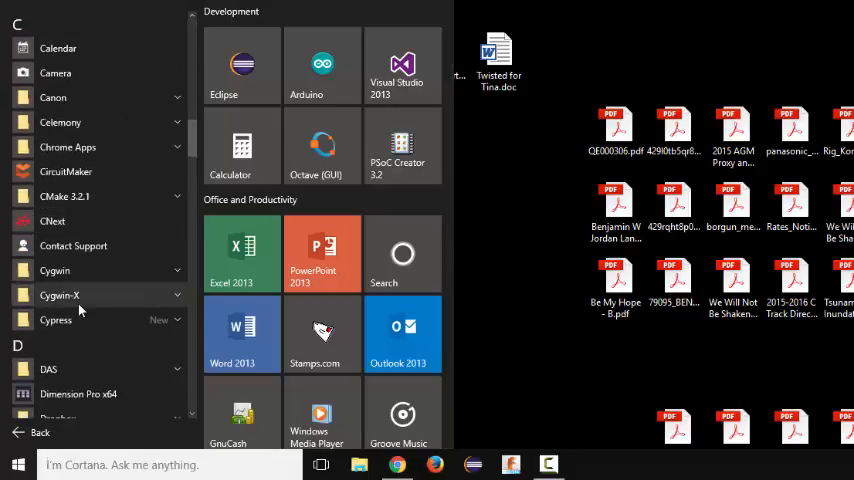
scroll(down, 3)
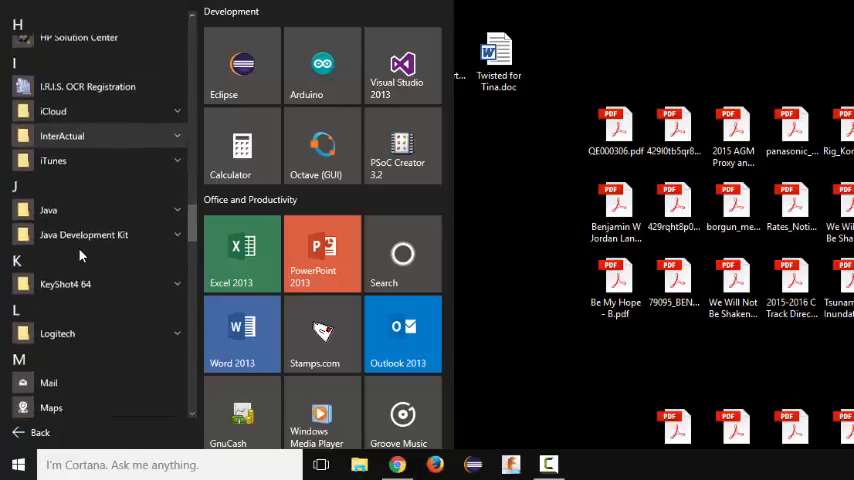
scroll(down, 3)
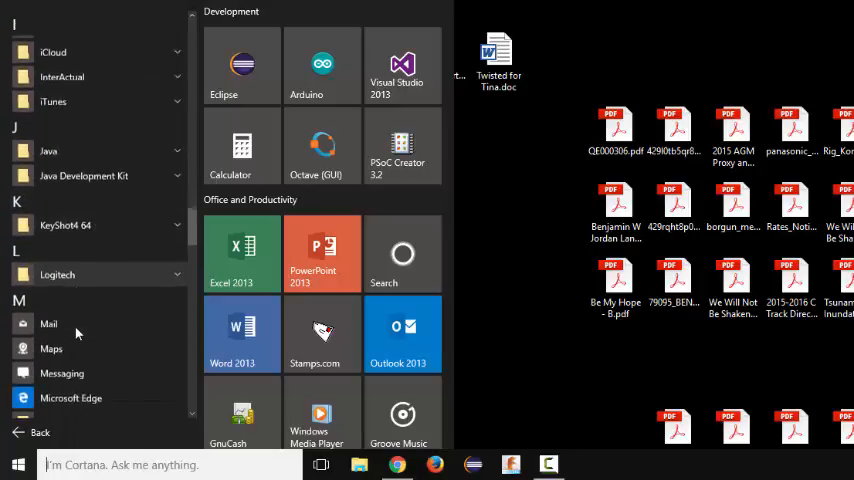
scroll(down, 3)
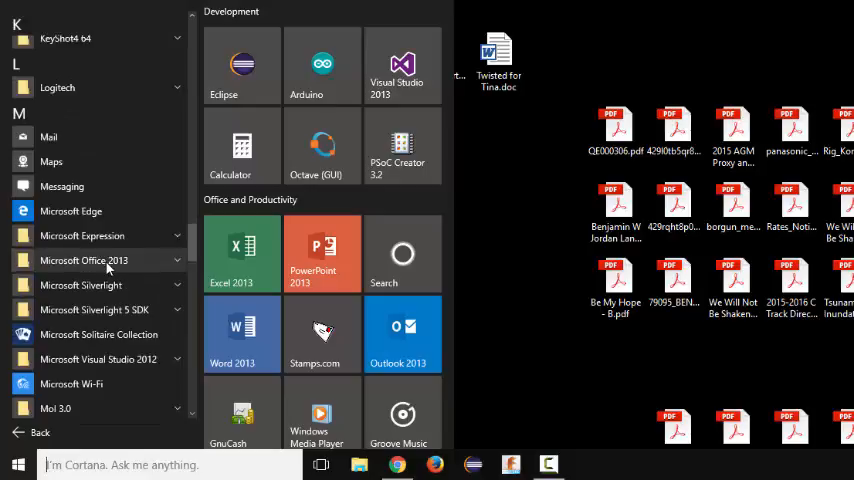
scroll(down, 3)
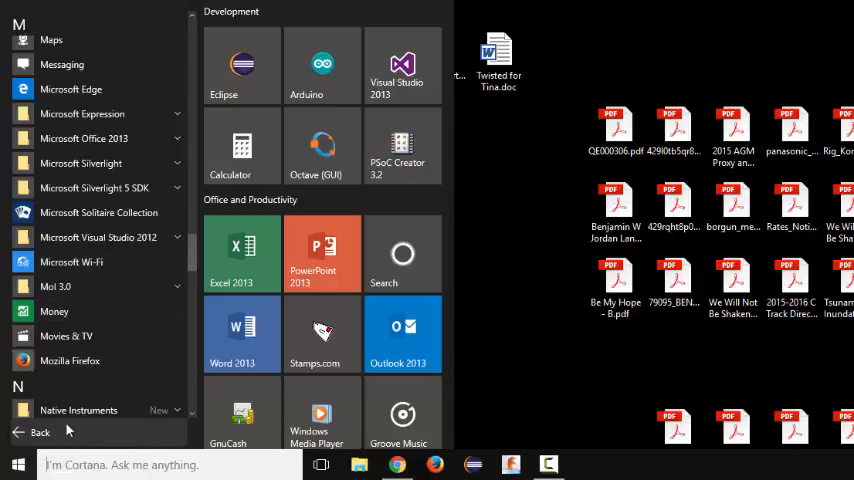
mouse_move(78, 410)
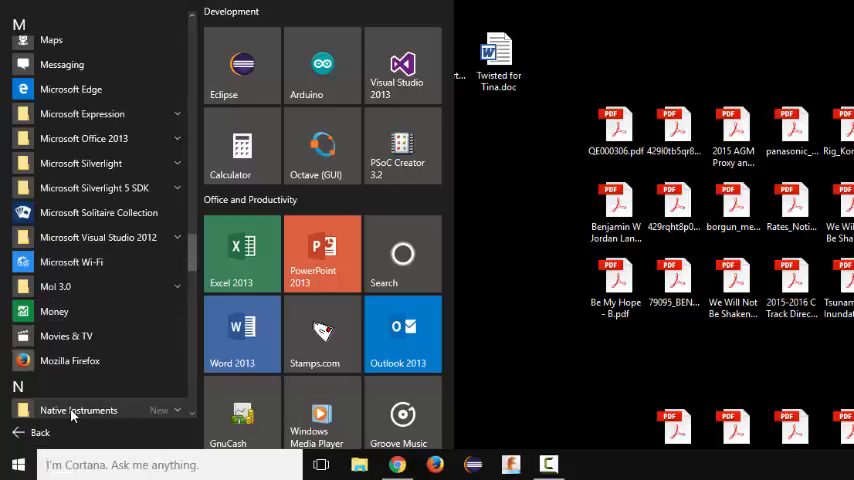
scroll(down, 3)
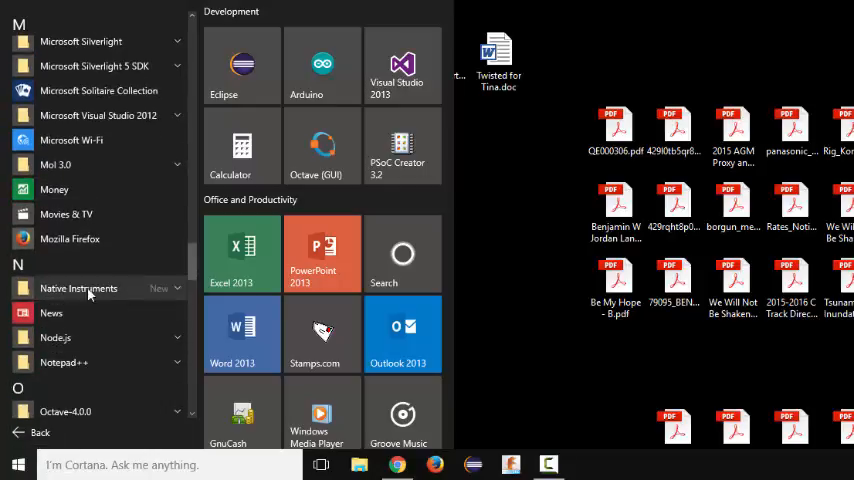
click(78, 288)
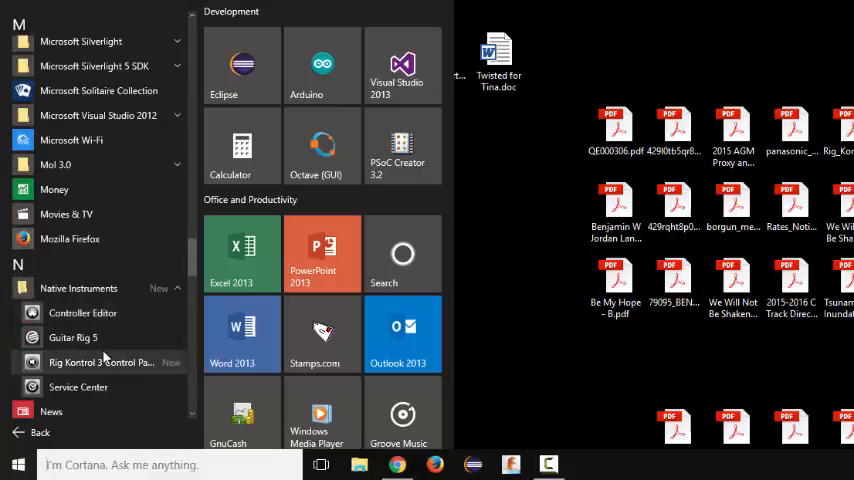
mouse_move(118, 362)
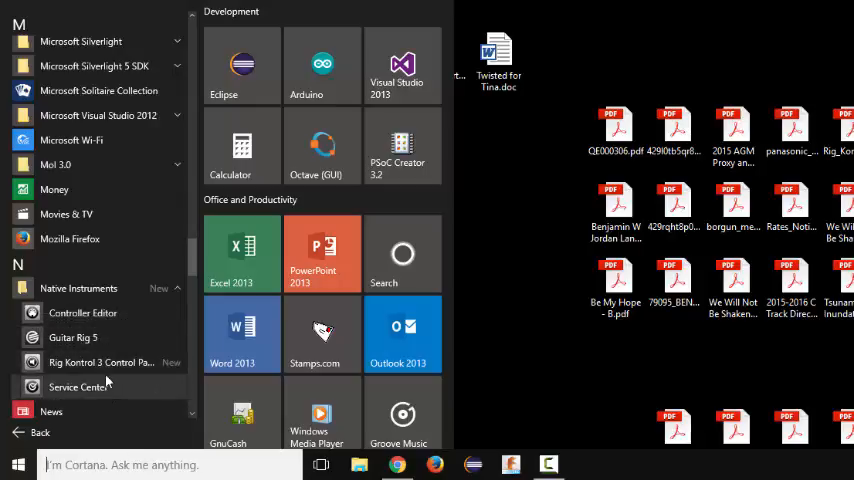
mouse_move(70, 372)
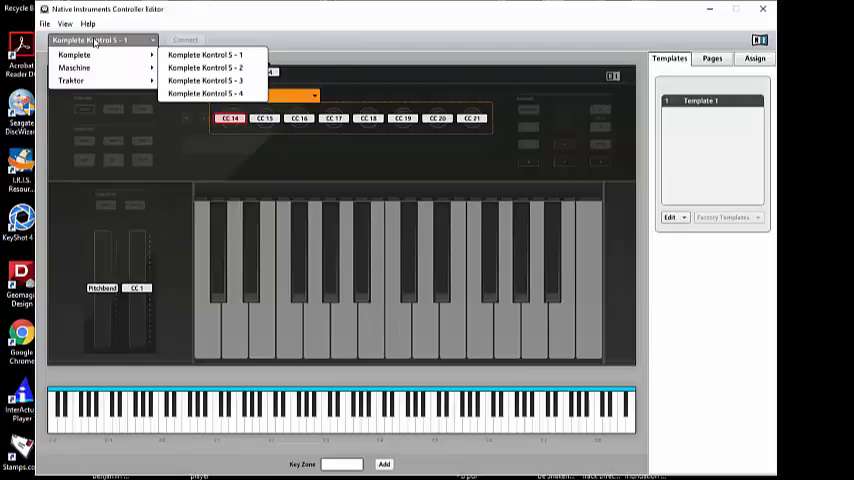
mouse_move(74, 68)
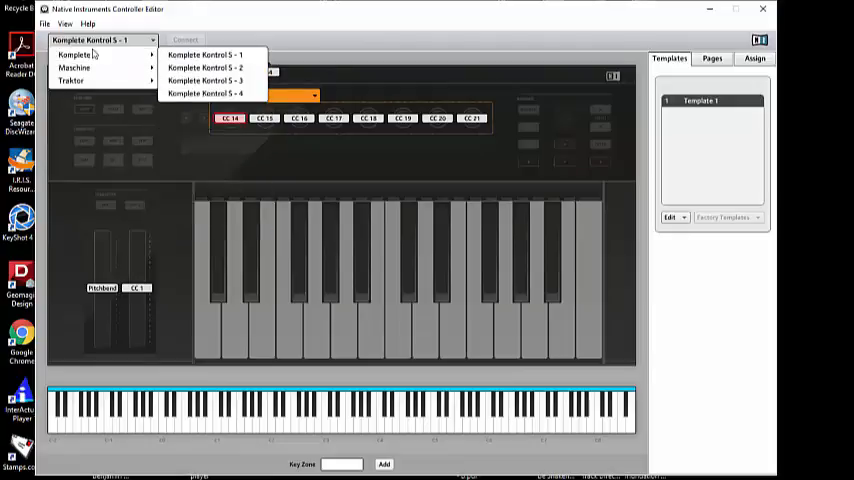
mouse_move(72, 80)
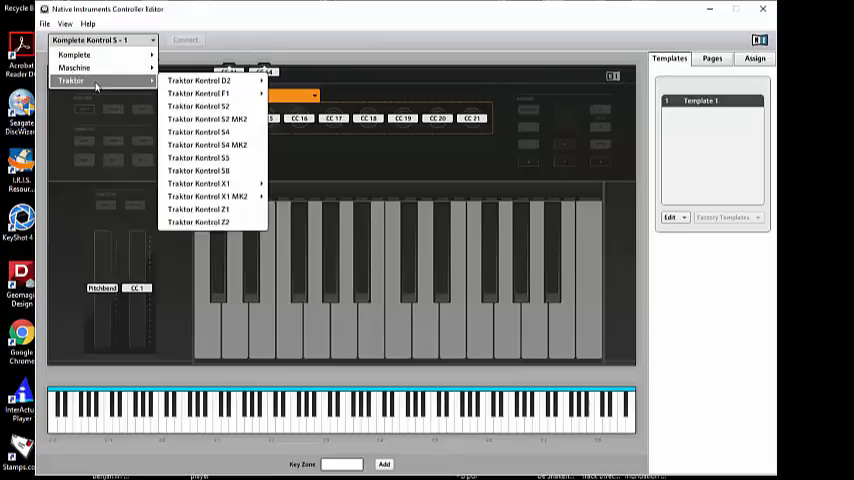
Browse the Controller Editor Help menu after reviewing the template list.
click(88, 24)
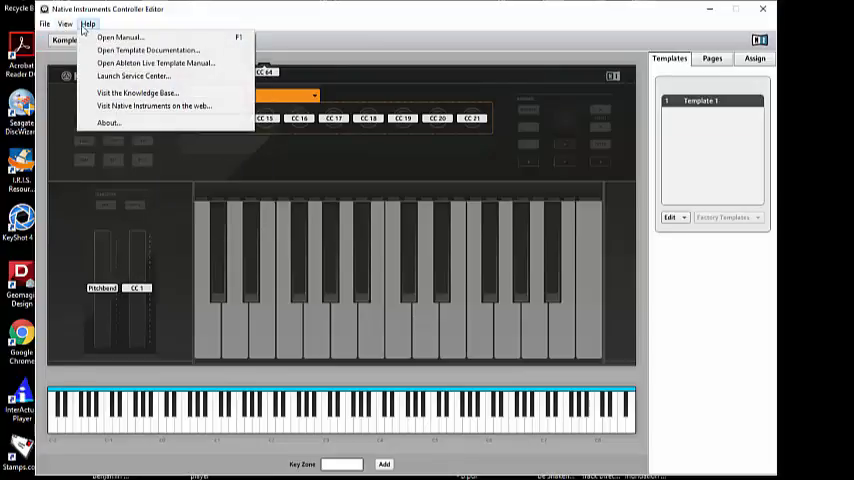
click(108, 122)
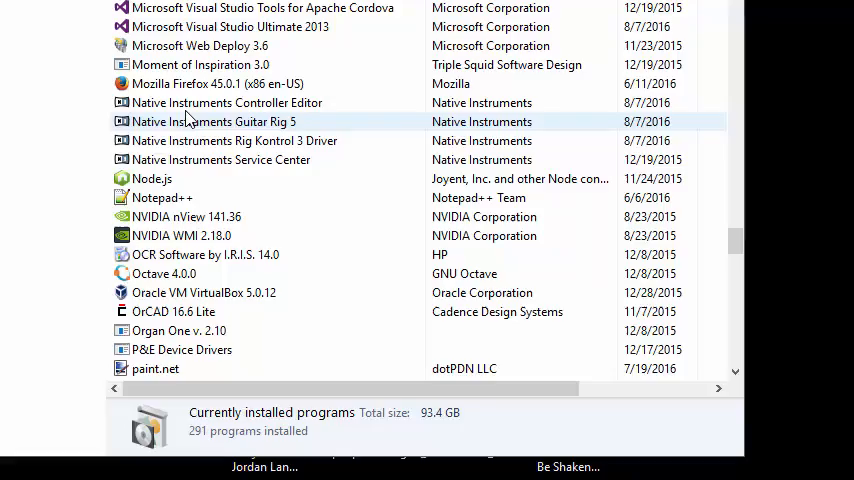
Start uninstalling Native Instruments Controller Editor, dismissing the 3DxService dump message, then launch Firefox.
click(226, 102)
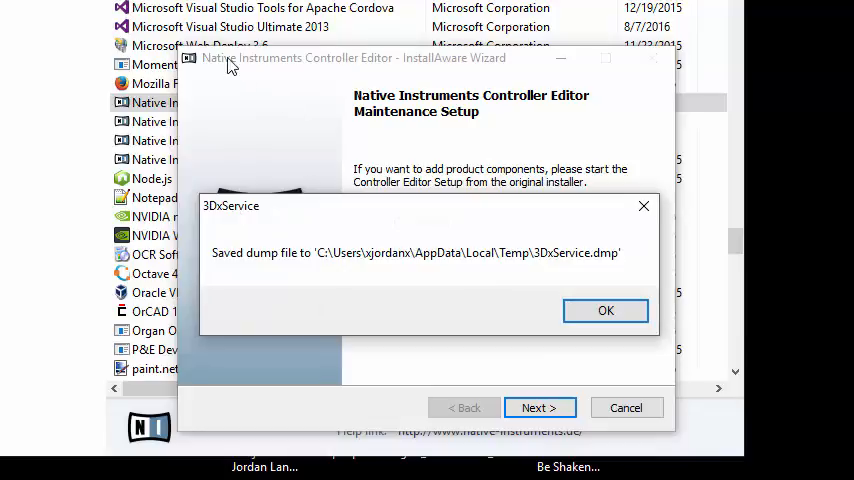
mouse_move(256, 220)
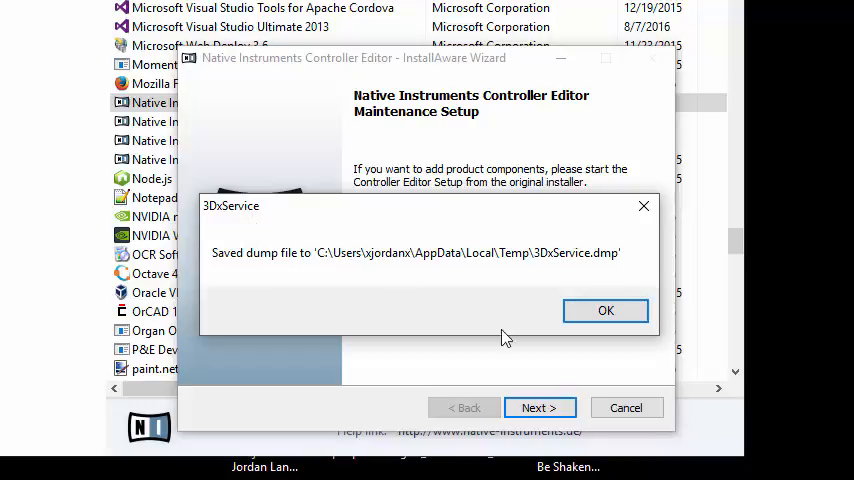
click(604, 310)
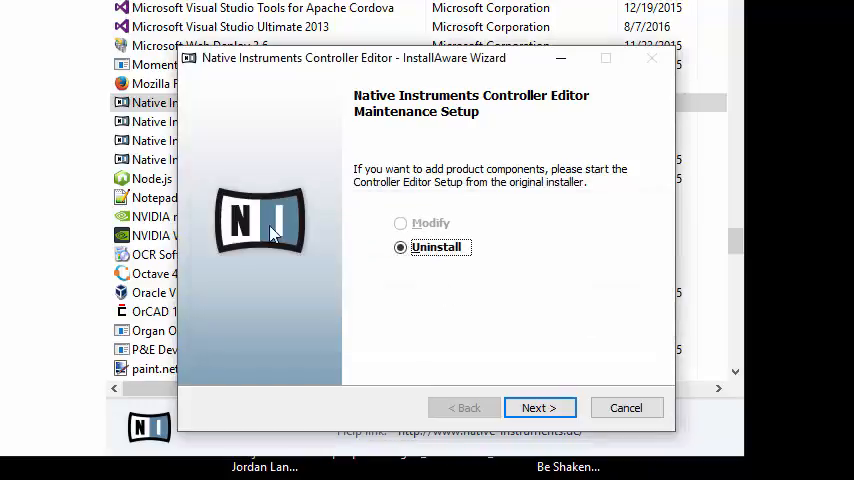
click(540, 408)
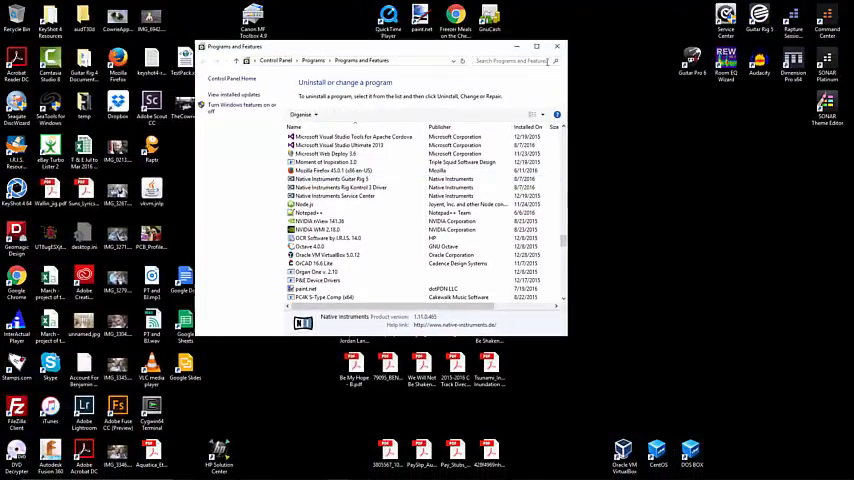
click(556, 46)
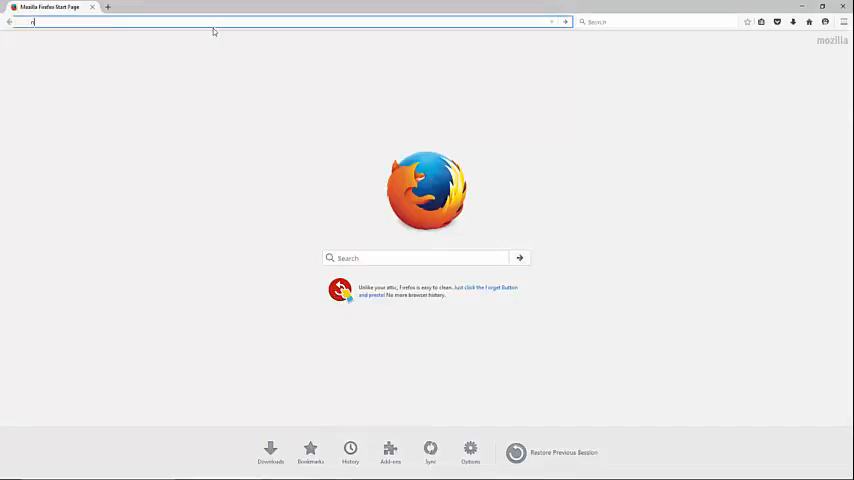
Go to native-instruments.com, enter Support and reach the Downloads page.
text(native-instruments.com/en/)
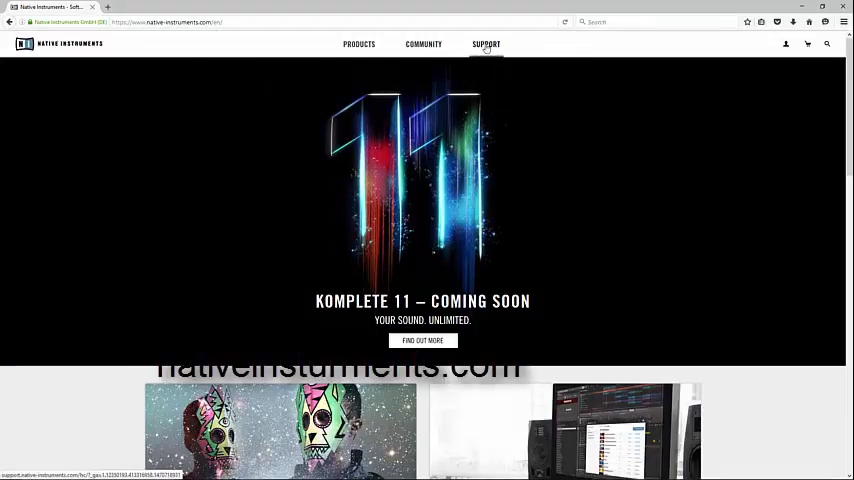
click(484, 44)
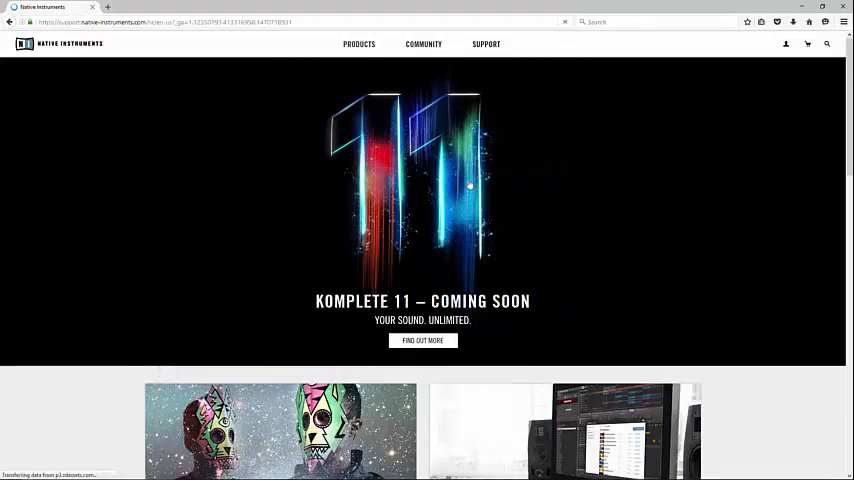
click(484, 44)
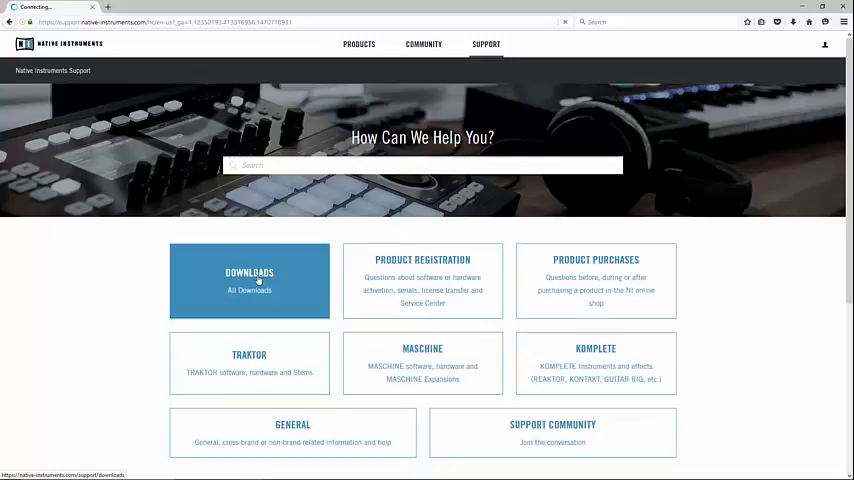
click(248, 280)
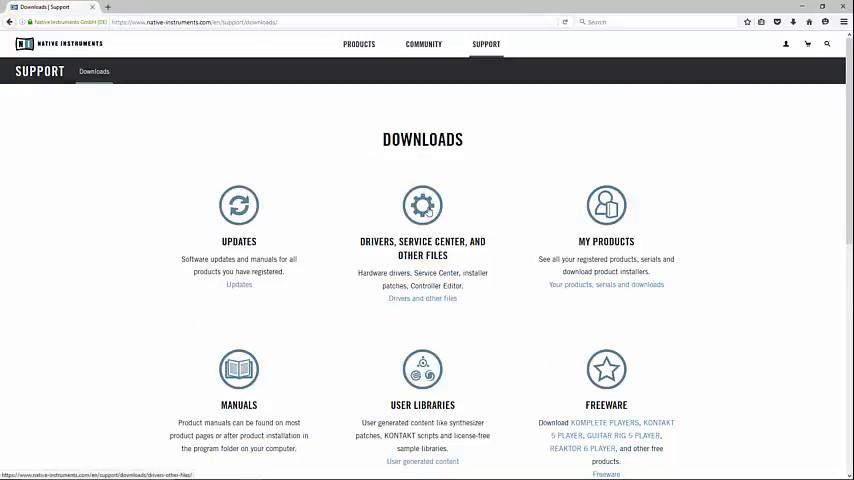
Save the Controller Editor 1.11.0 Windows installer from the Drivers and Other Files list.
click(422, 298)
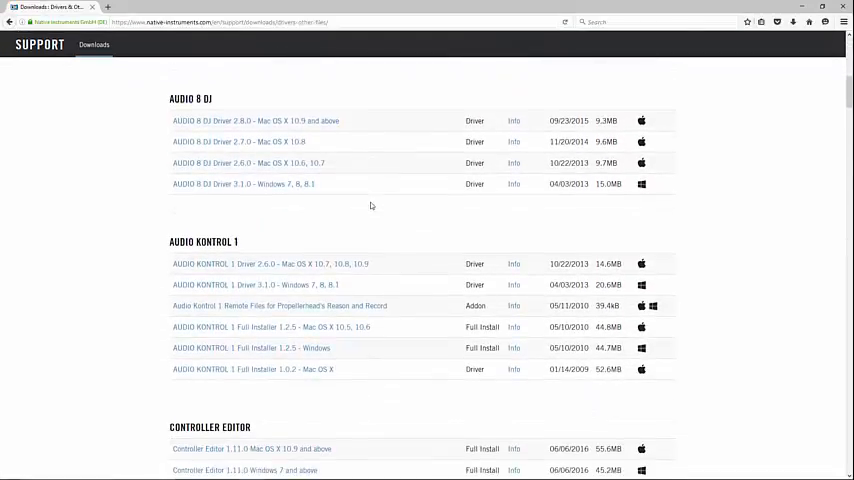
scroll(down, 3)
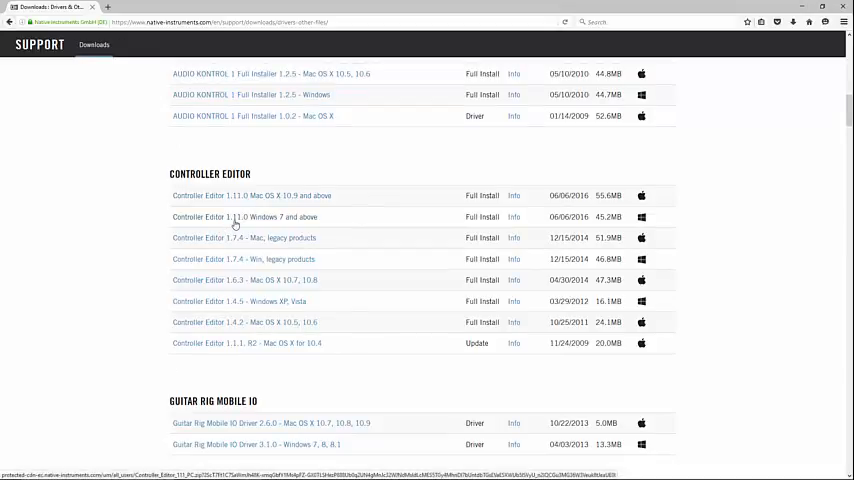
mouse_move(280, 228)
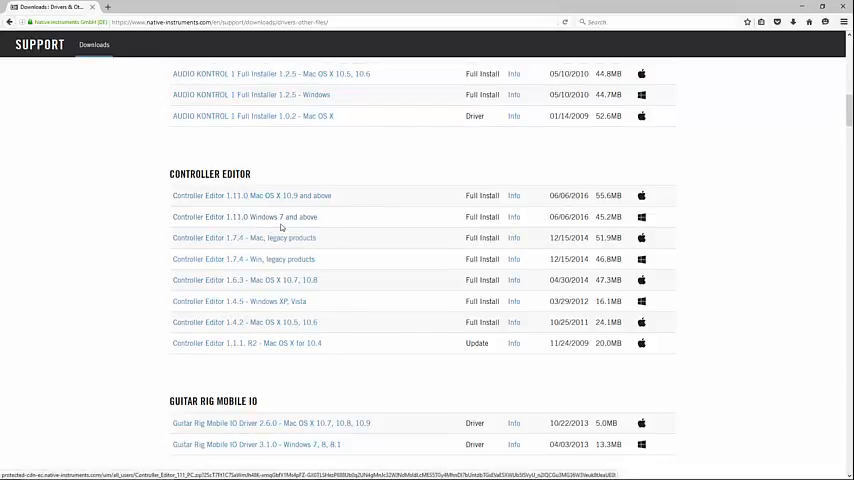
mouse_move(284, 224)
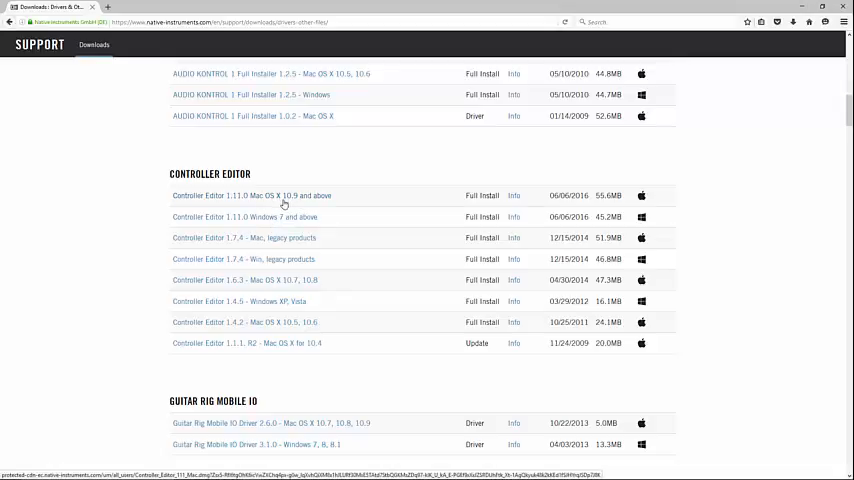
mouse_move(230, 212)
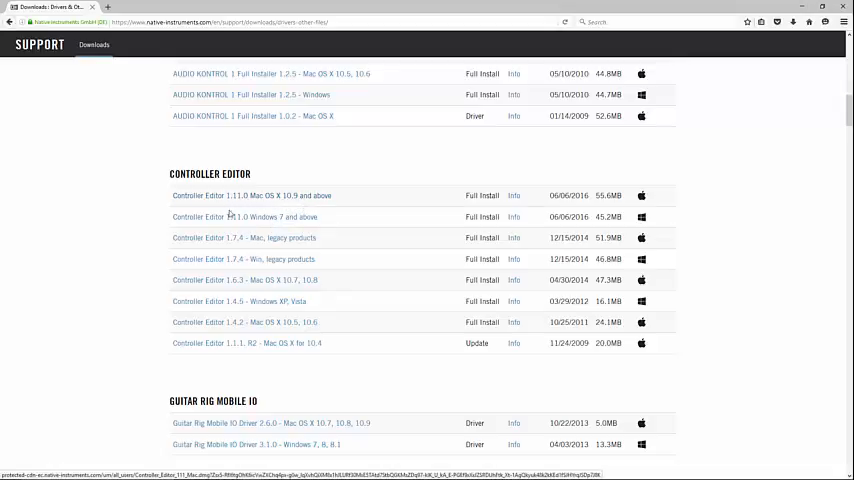
mouse_move(232, 216)
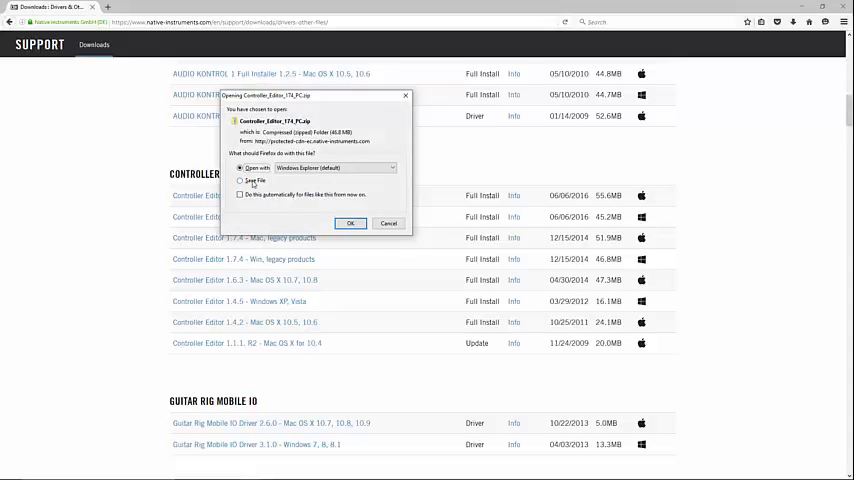
click(240, 180)
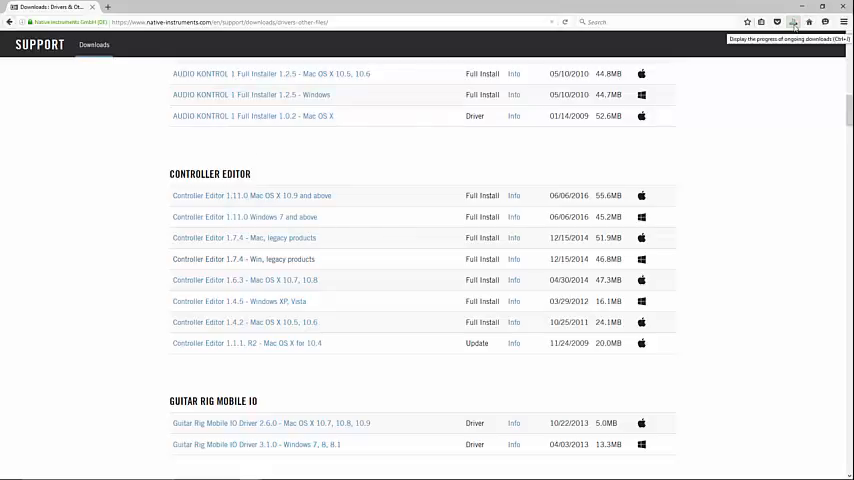
Open the downloaded Controller_Editor zip from Downloads via 7-Zip to reach its setup file.
click(792, 22)
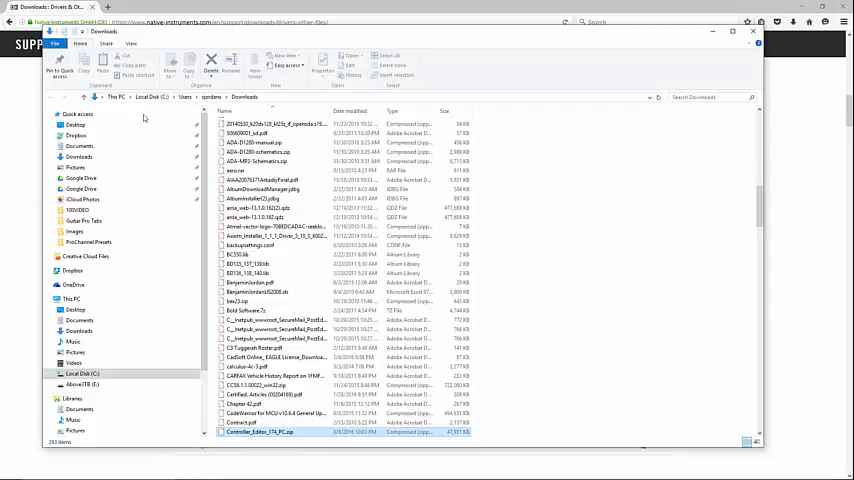
click(258, 432)
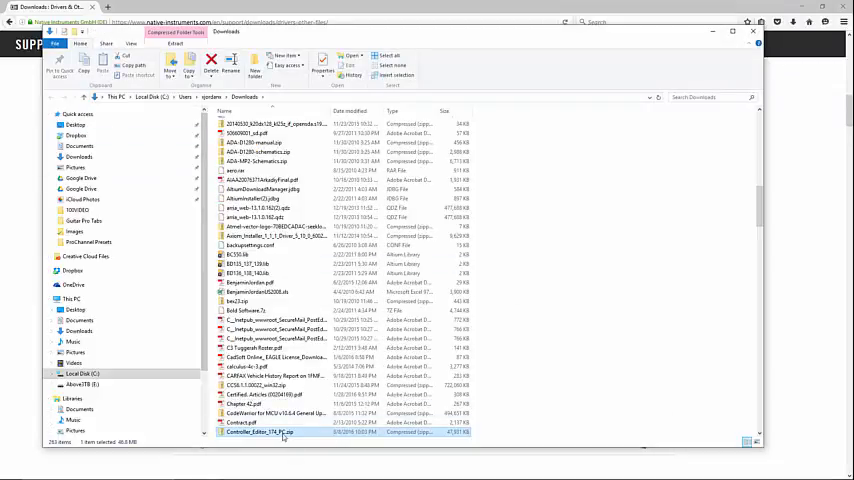
right_click(284, 432)
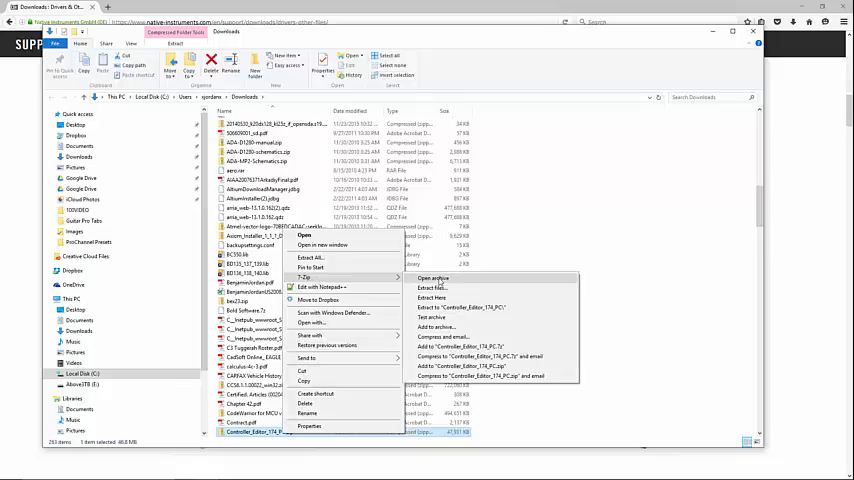
click(432, 288)
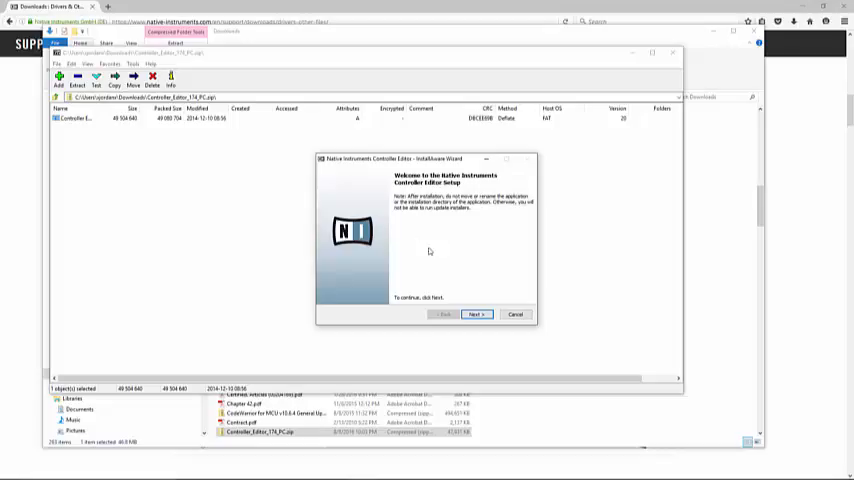
mouse_move(468, 282)
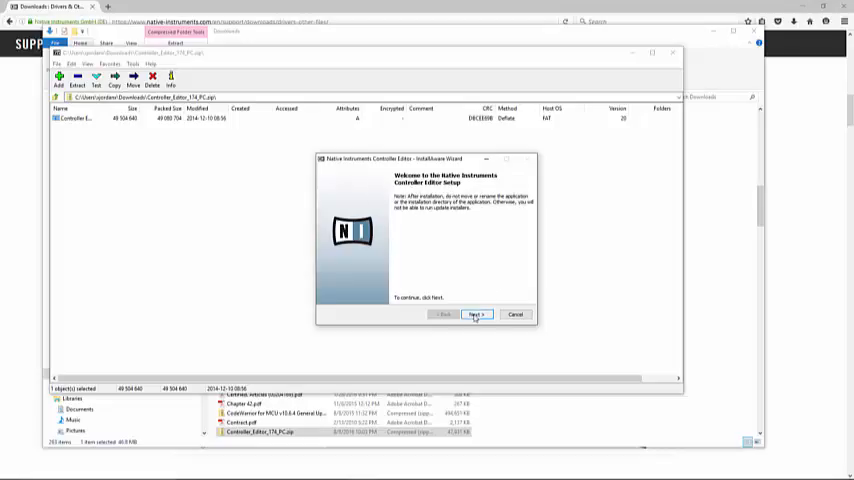
Step through welcome, English language, licence acceptance and default features to install.
click(476, 316)
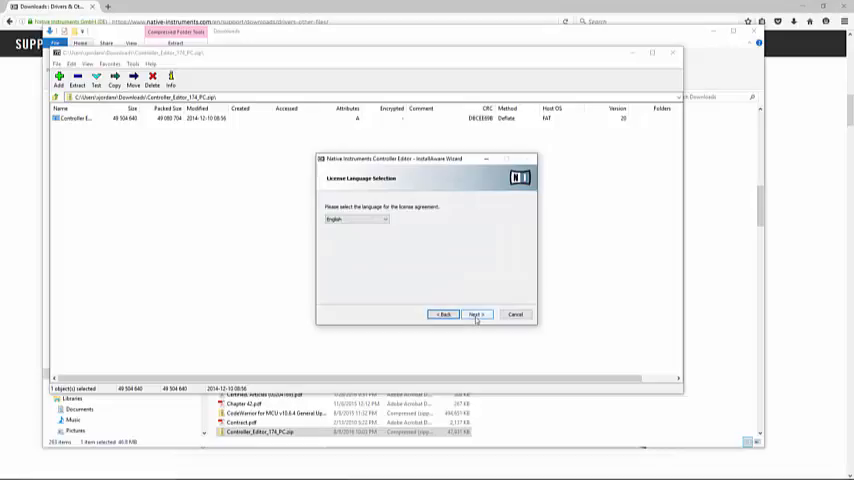
click(476, 314)
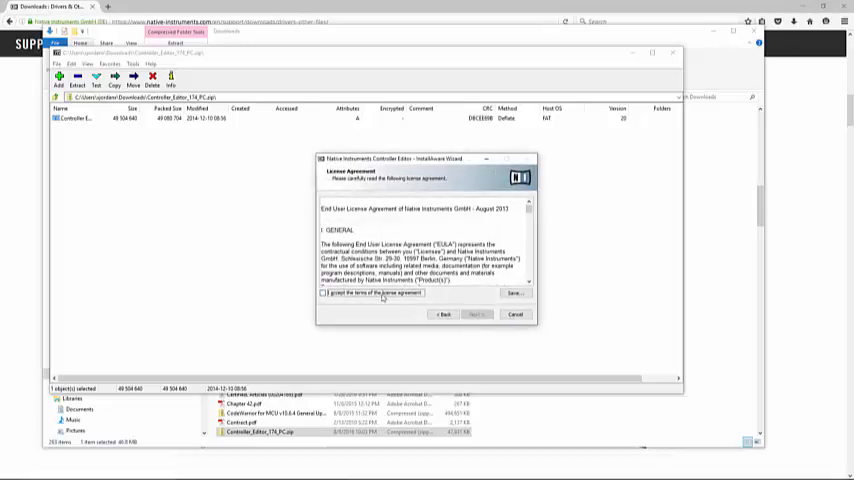
click(476, 314)
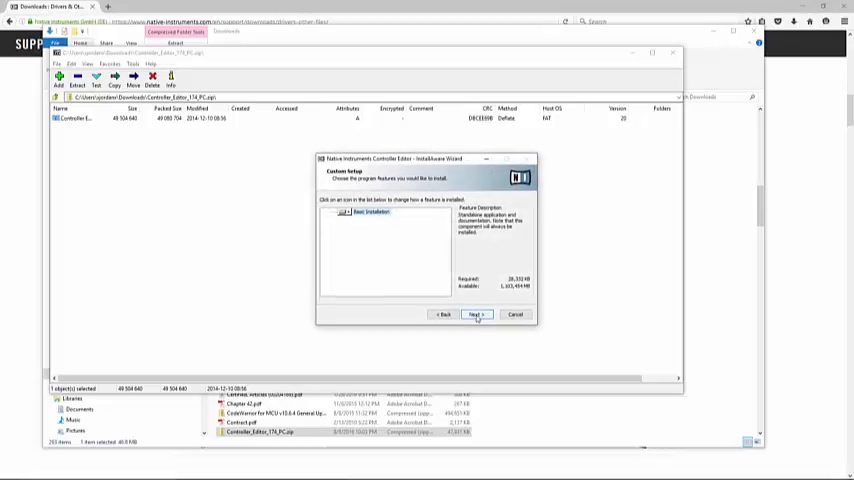
click(476, 314)
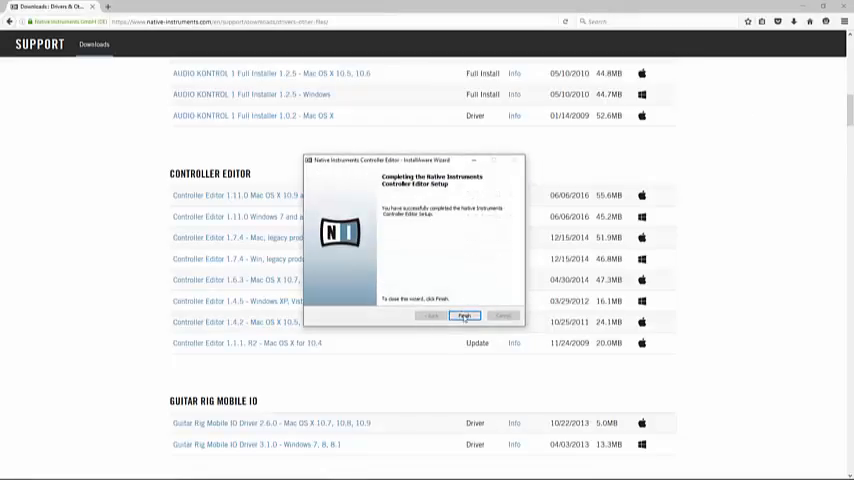
Finish the installer and bring up the Start menu's All apps list.
click(464, 316)
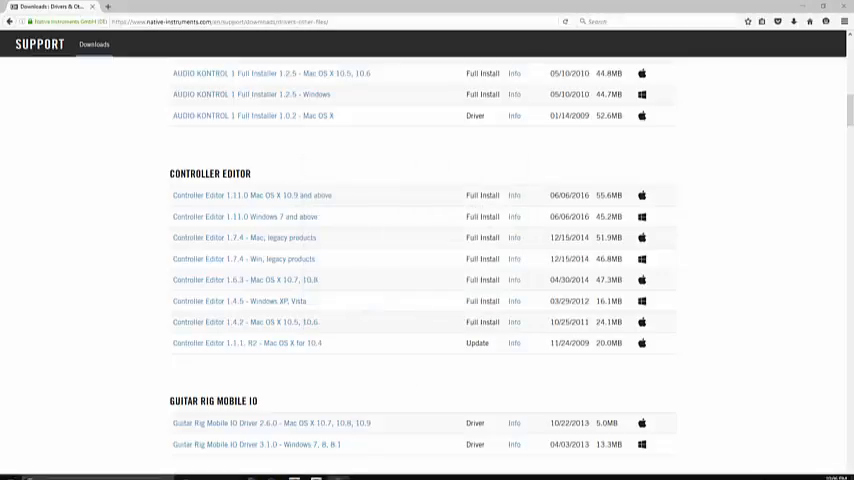
click(10, 472)
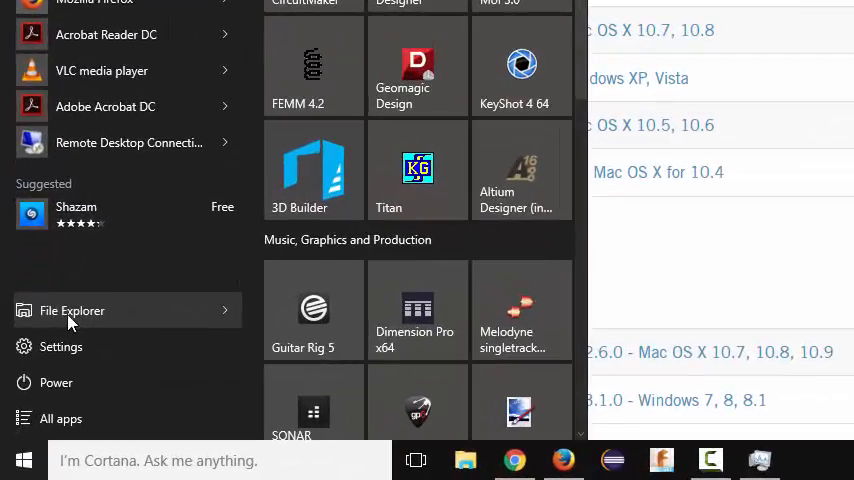
click(60, 418)
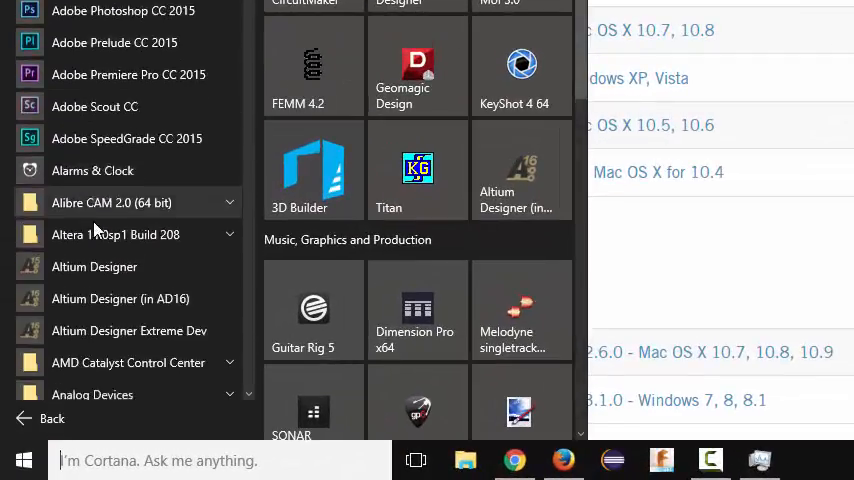
scroll(down, 3)
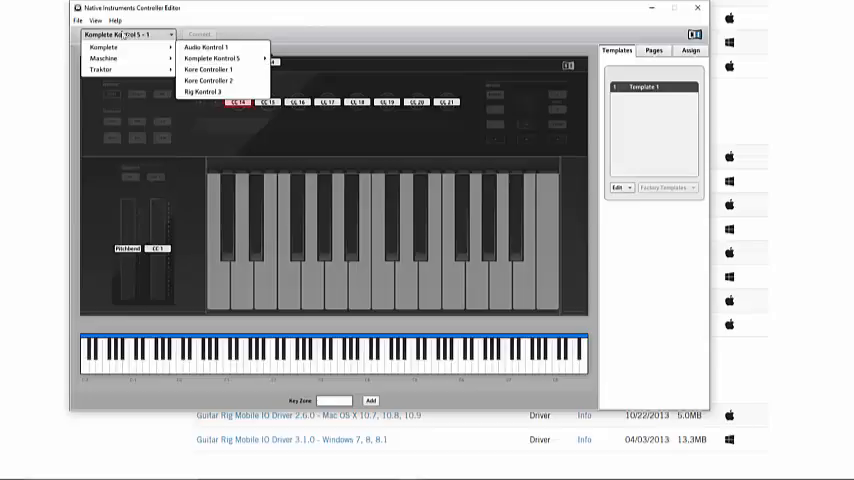
mouse_move(104, 56)
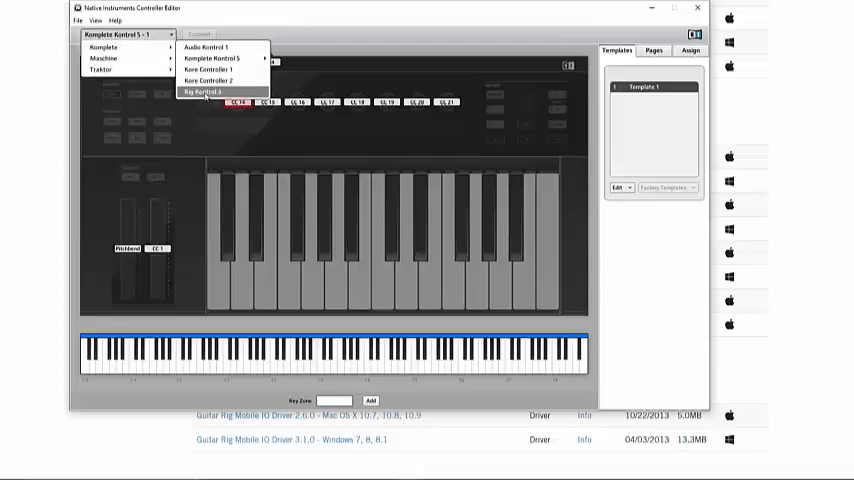
mouse_move(210, 48)
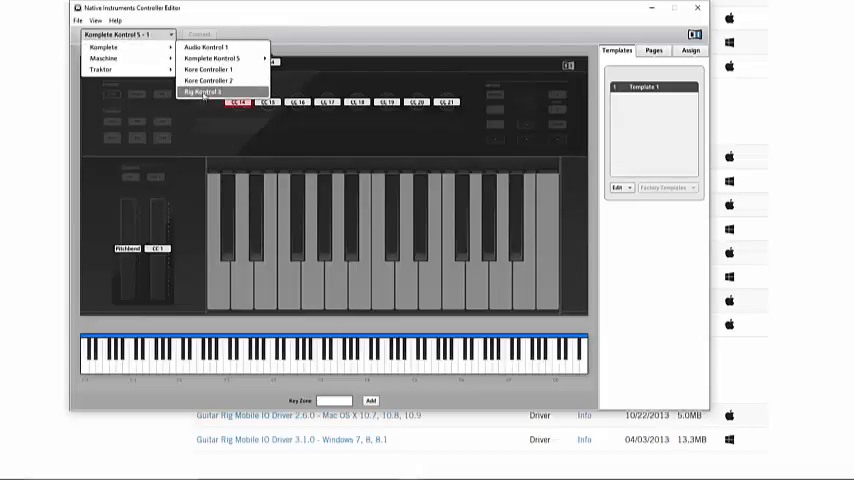
Choose View > Select Device > Rig Kontrol 3 to load its template.
click(96, 20)
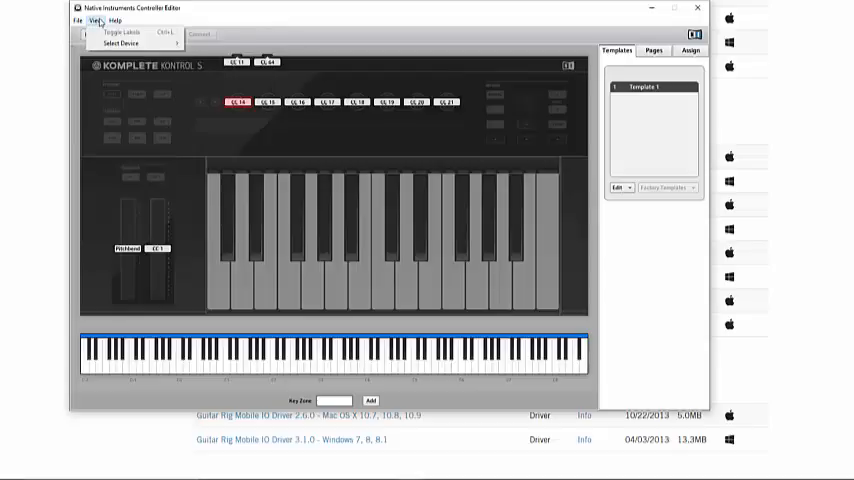
click(122, 44)
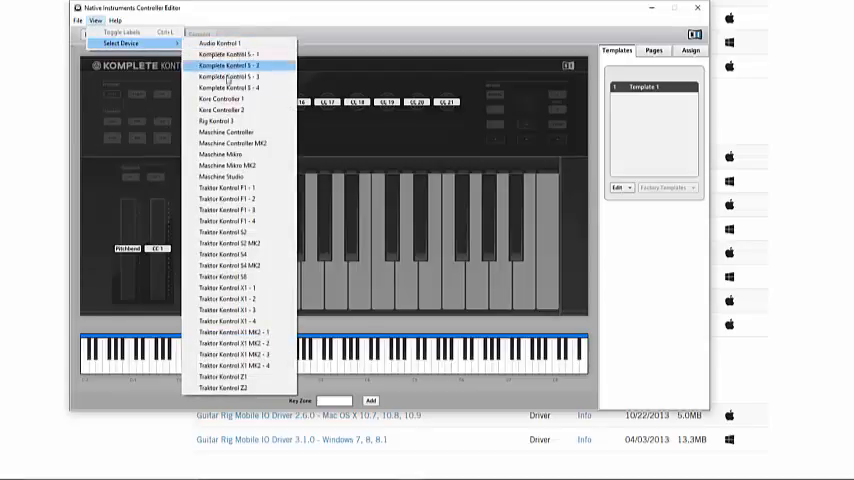
mouse_move(228, 120)
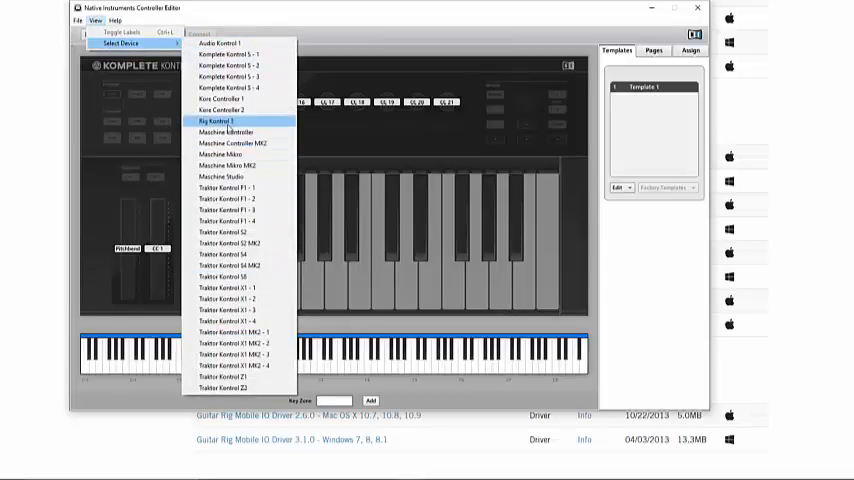
click(224, 120)
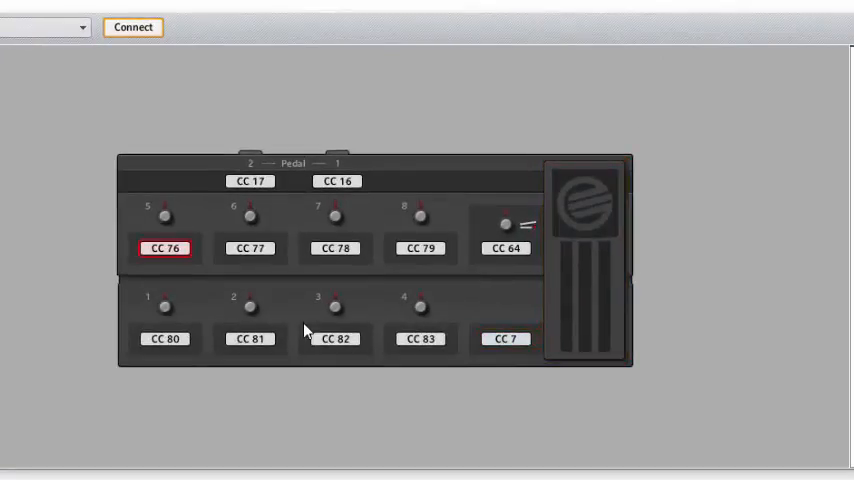
click(166, 338)
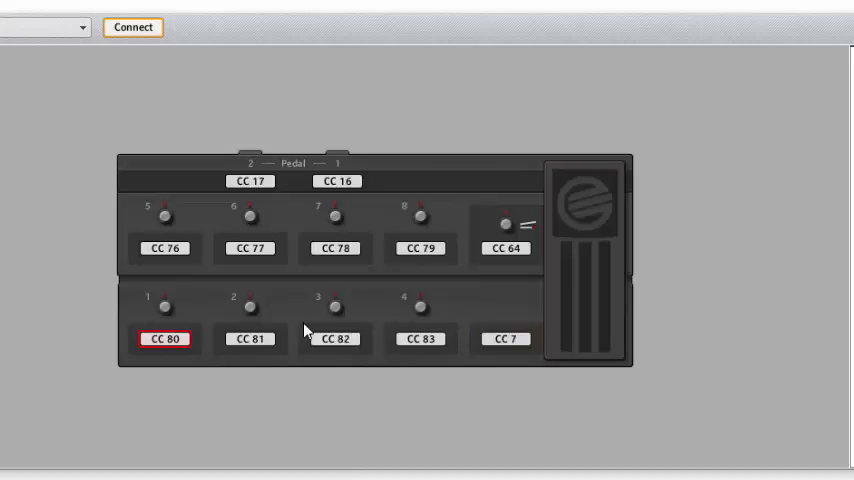
click(248, 338)
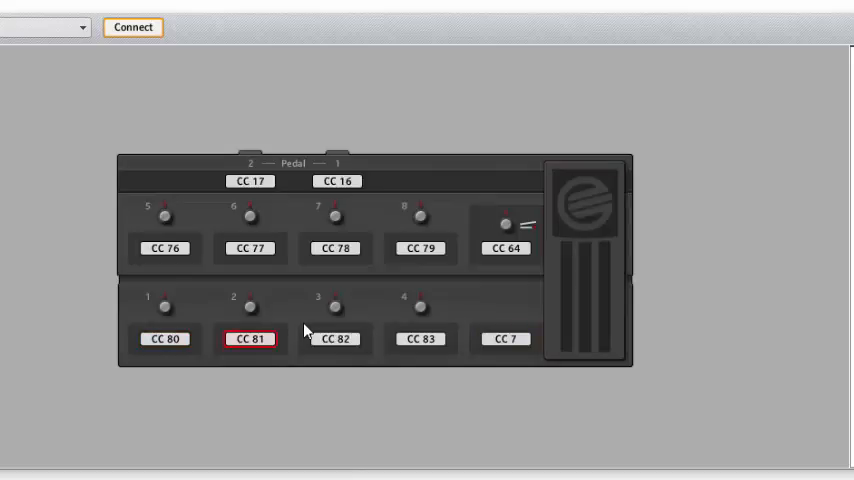
click(250, 248)
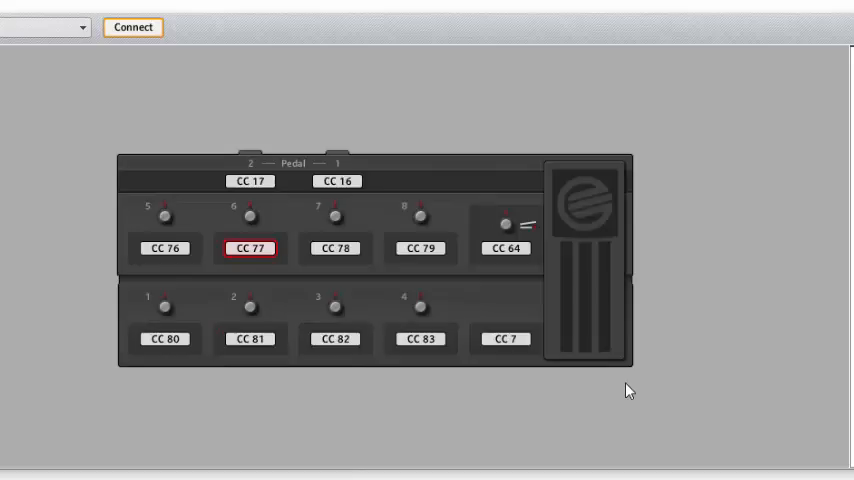
mouse_move(736, 352)
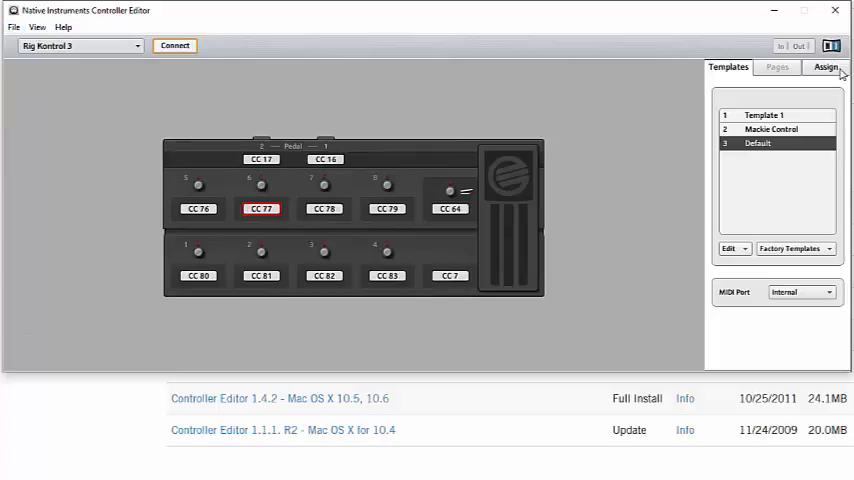
Load the Default template and view the pedal's Control Change 7 assignment.
click(826, 68)
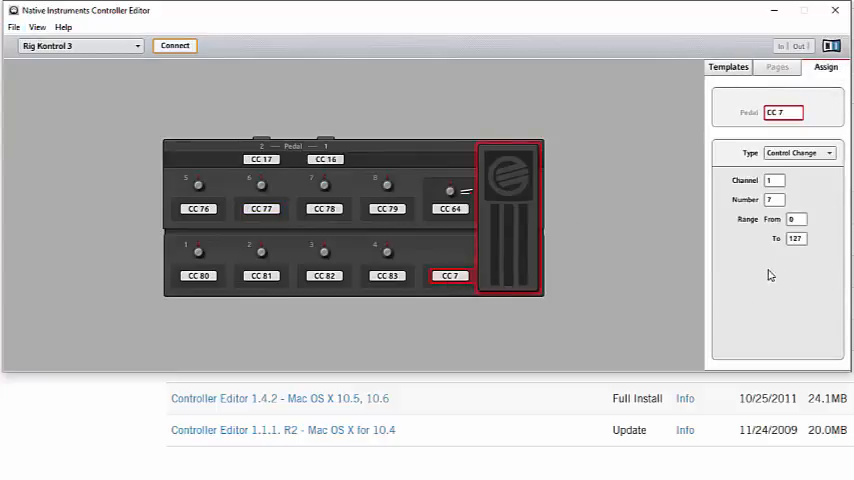
click(728, 68)
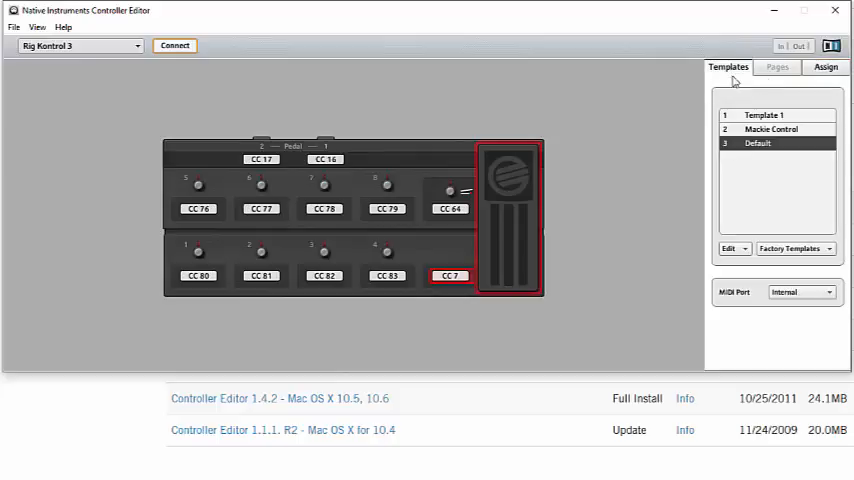
click(824, 68)
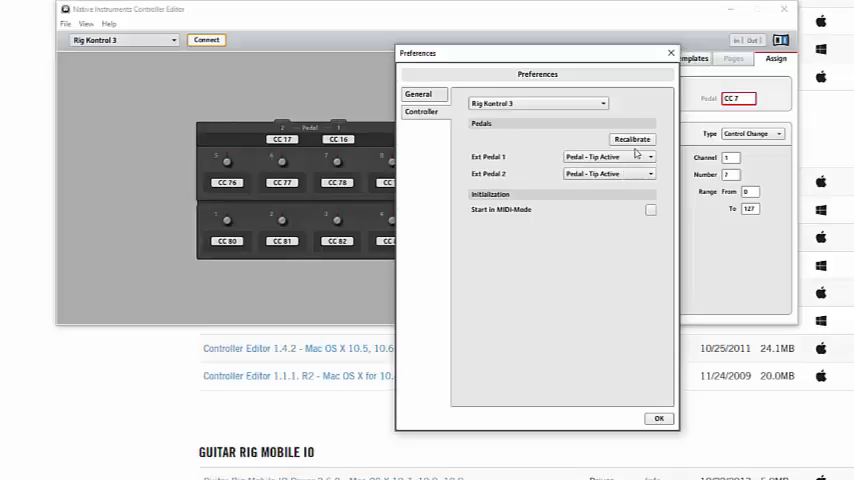
Recalibrate the Rig Kontrol 3 pedal by moving it fully, then confirm and close Preferences.
click(632, 140)
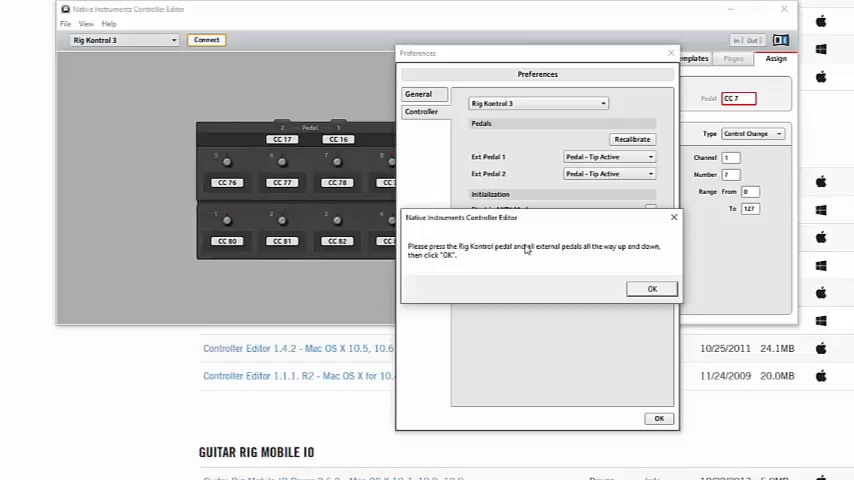
mouse_move(620, 246)
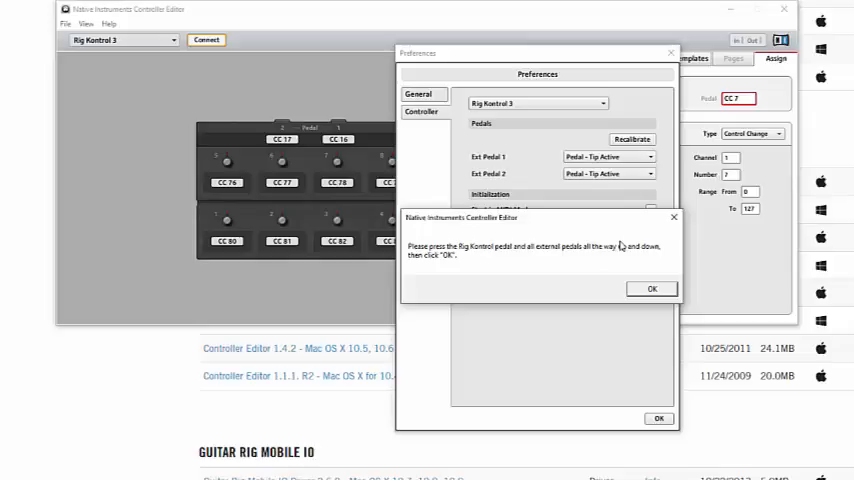
click(652, 288)
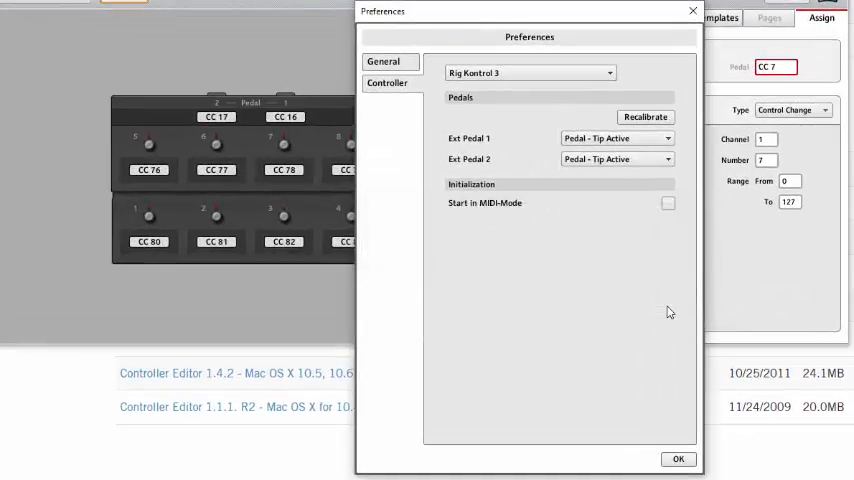
click(678, 460)
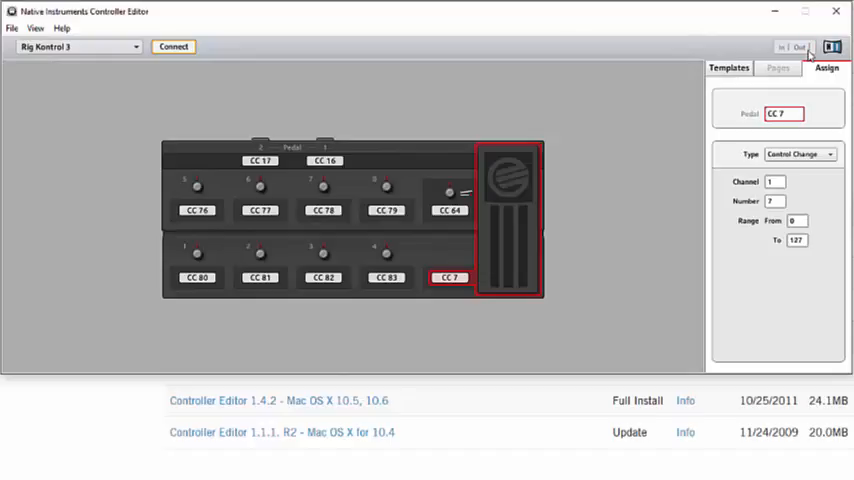
mouse_move(500, 252)
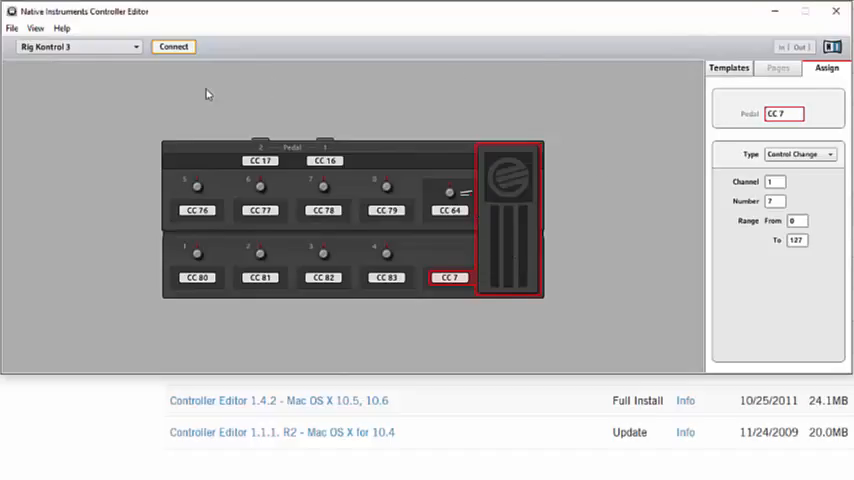
Close Controller Editor, returning to the Native Instruments downloads page.
click(12, 28)
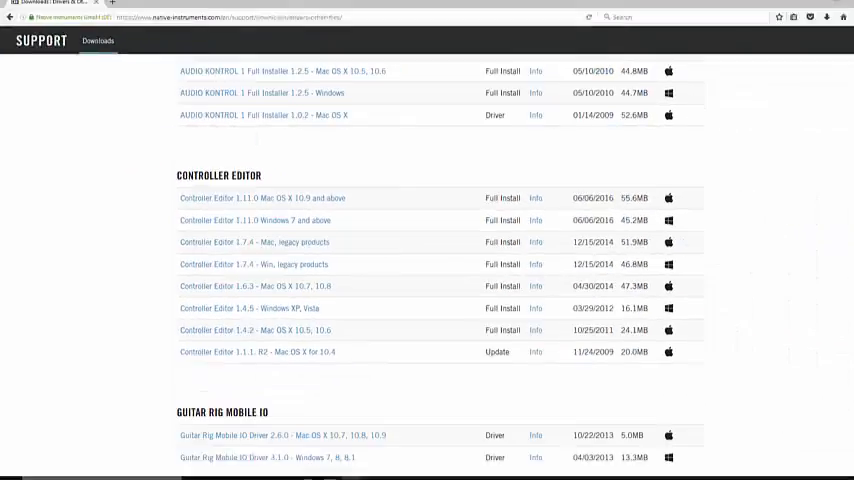
Launch Guitar Rig 5 and expand the full rack with its side panel.
click(8, 472)
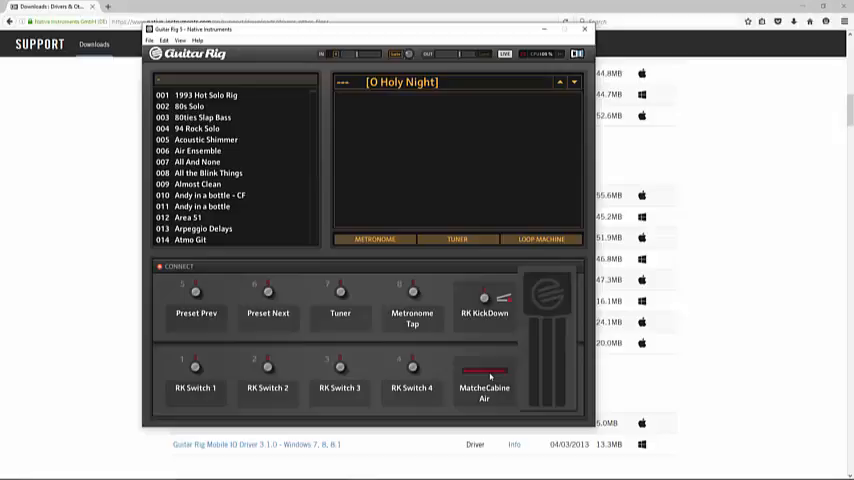
mouse_move(166, 80)
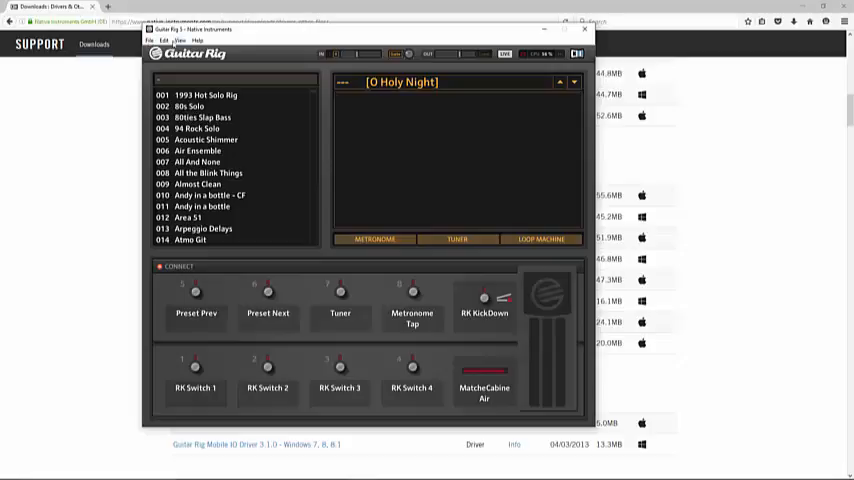
click(180, 40)
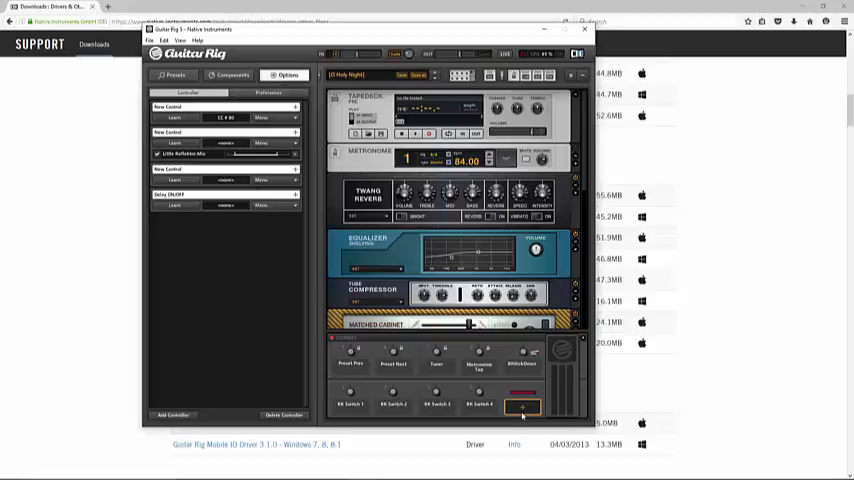
Reset the Rig Kontrol pedal calibration in Preferences and confirm the prompt.
click(256, 92)
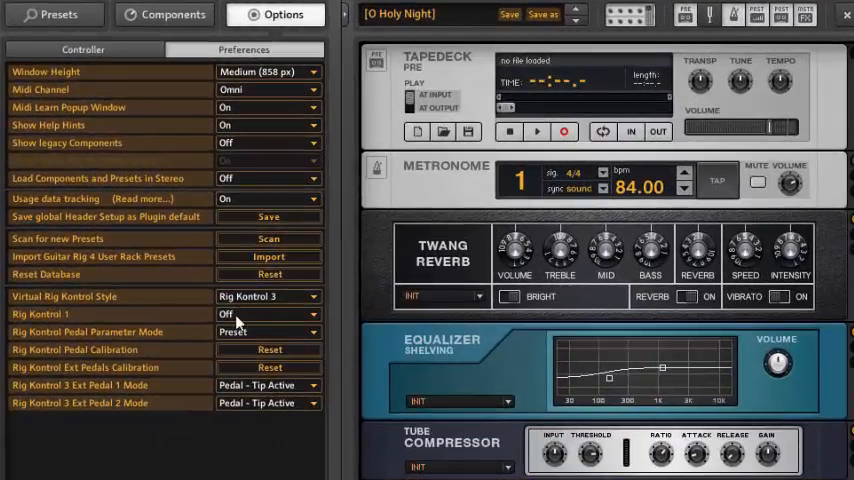
mouse_move(42, 348)
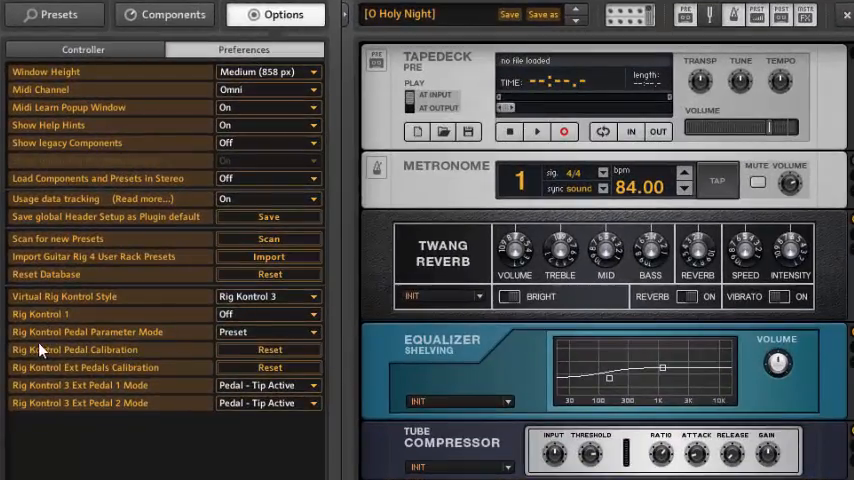
scroll(down, 3)
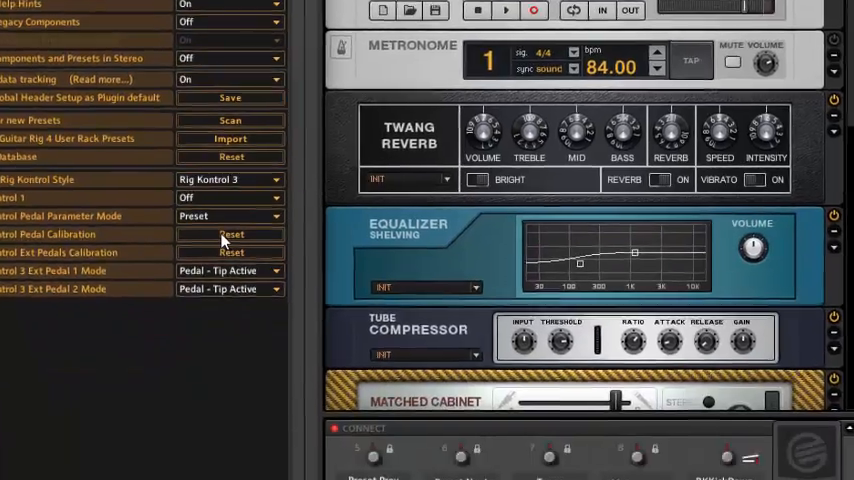
click(232, 234)
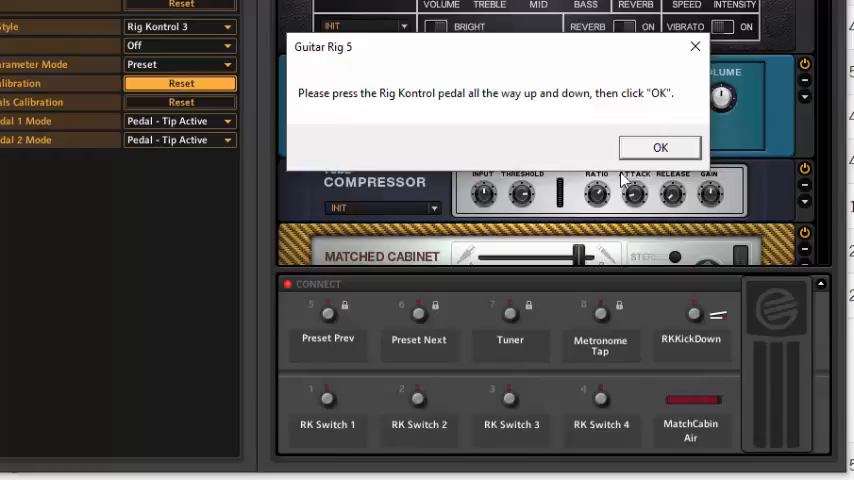
click(660, 148)
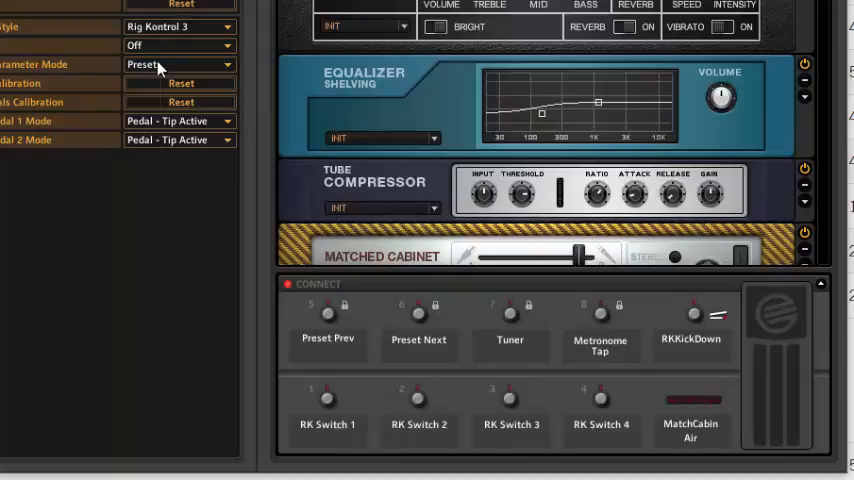
Keep the pedal parameter mode at Preset and rerun the calibration, confirming full movement.
click(178, 64)
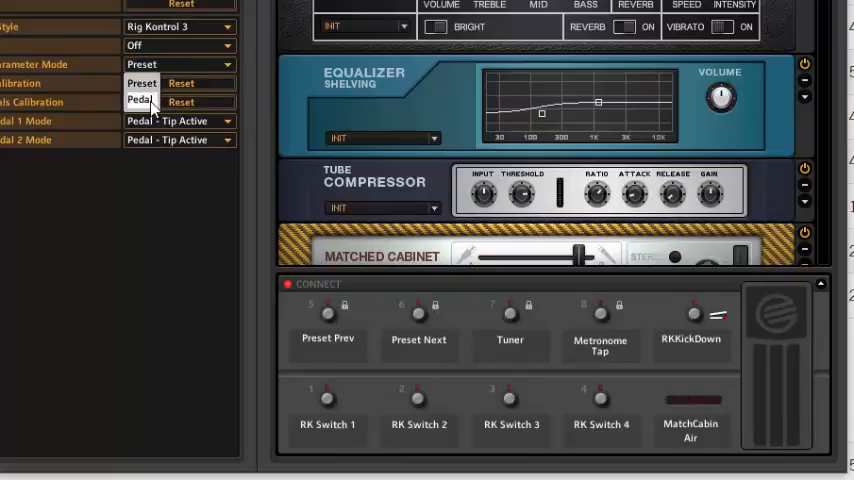
click(140, 84)
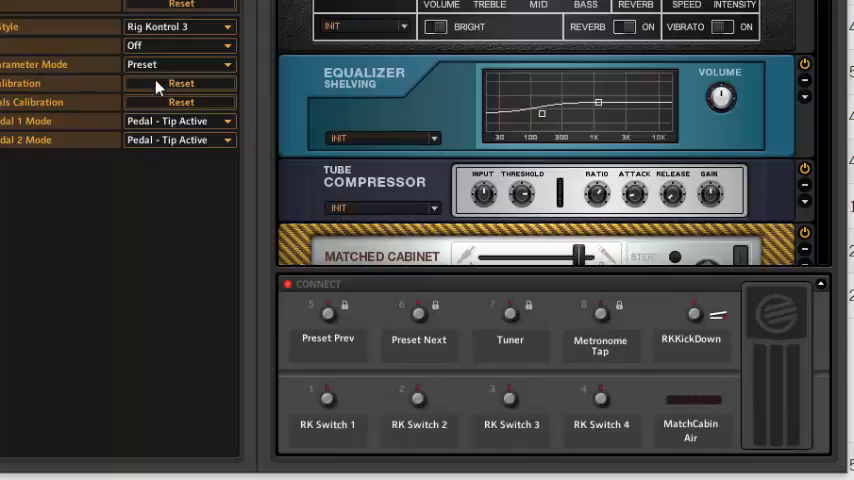
click(180, 84)
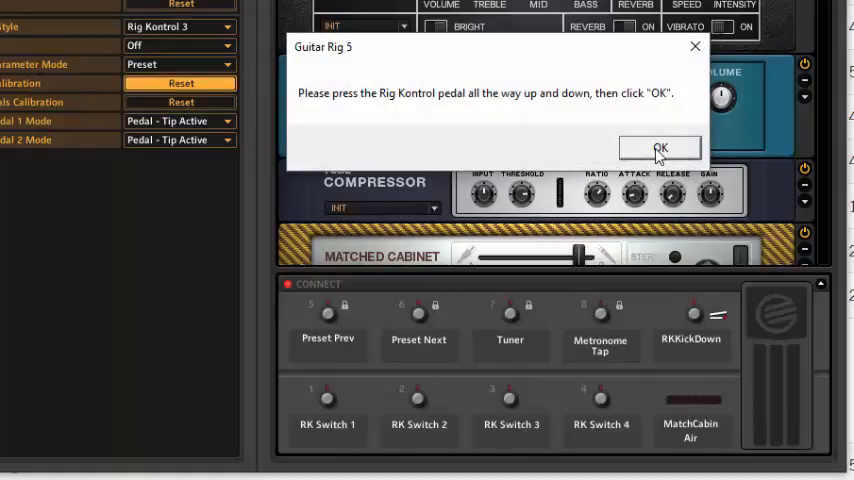
click(660, 148)
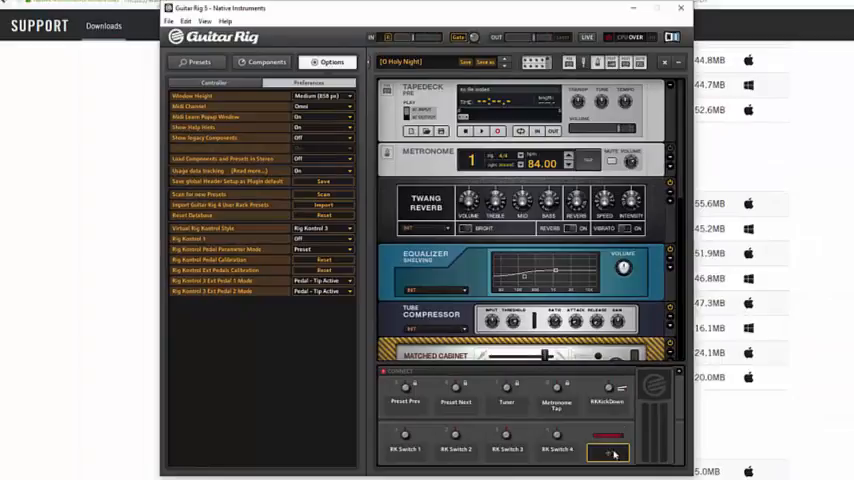
Bring up the pedal's assignment menu listing tuner, metronome and rack module functions.
click(608, 452)
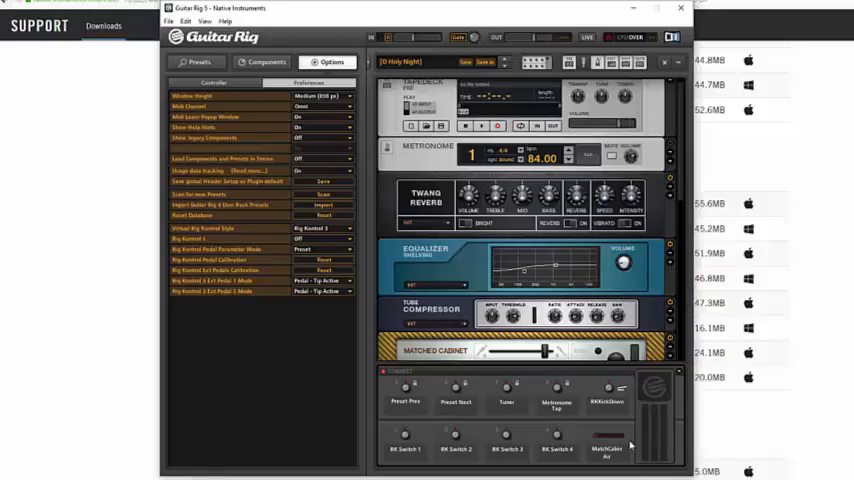
right_click(600, 452)
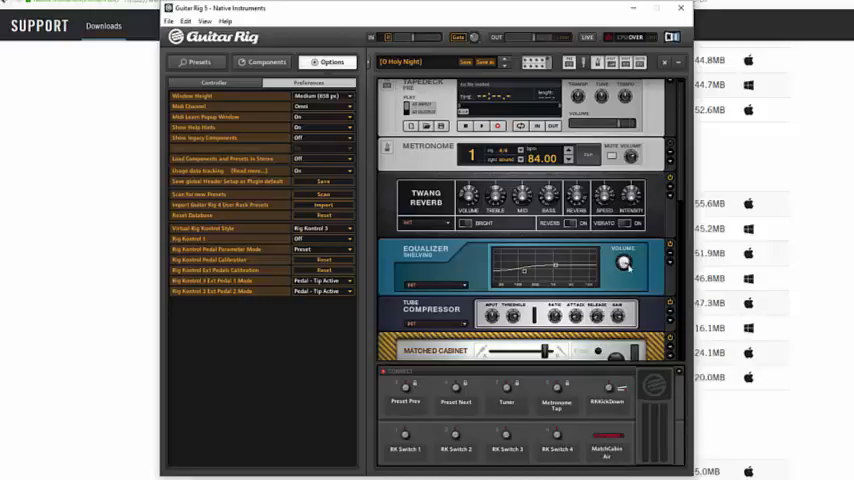
right_click(624, 264)
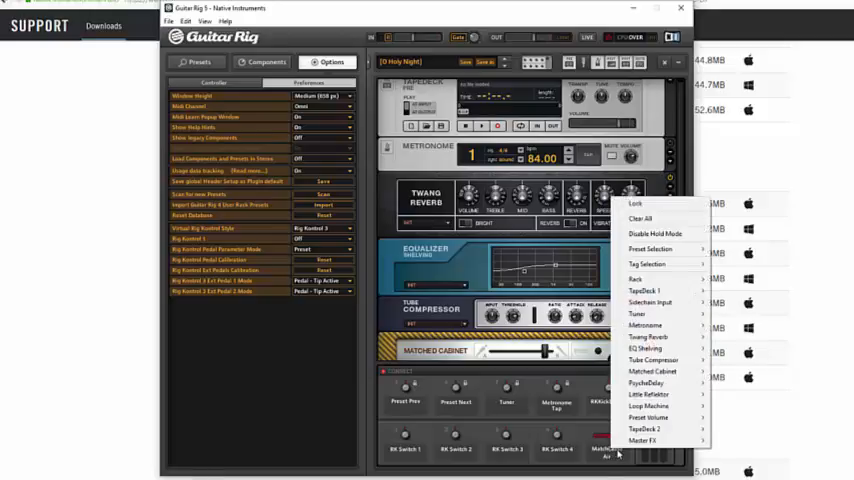
mouse_move(650, 250)
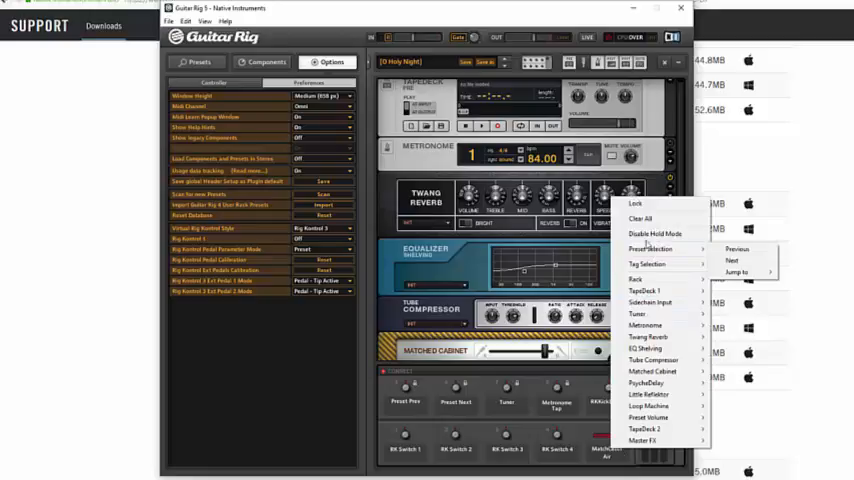
mouse_move(644, 440)
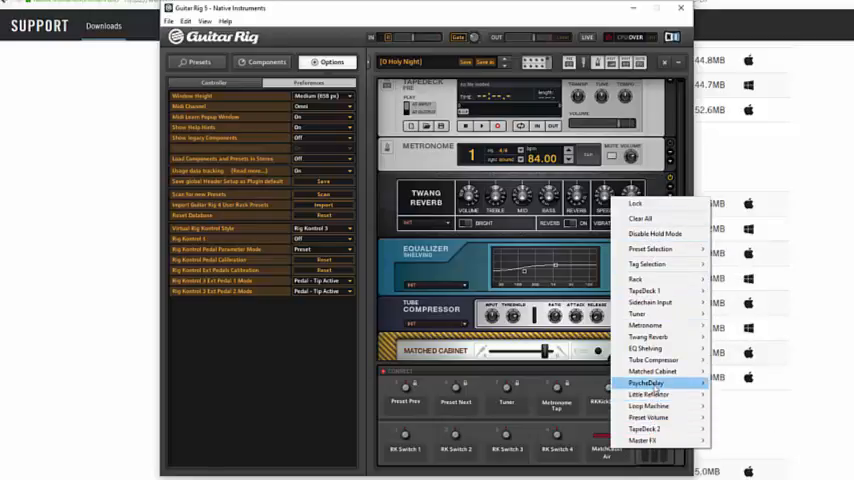
mouse_move(656, 232)
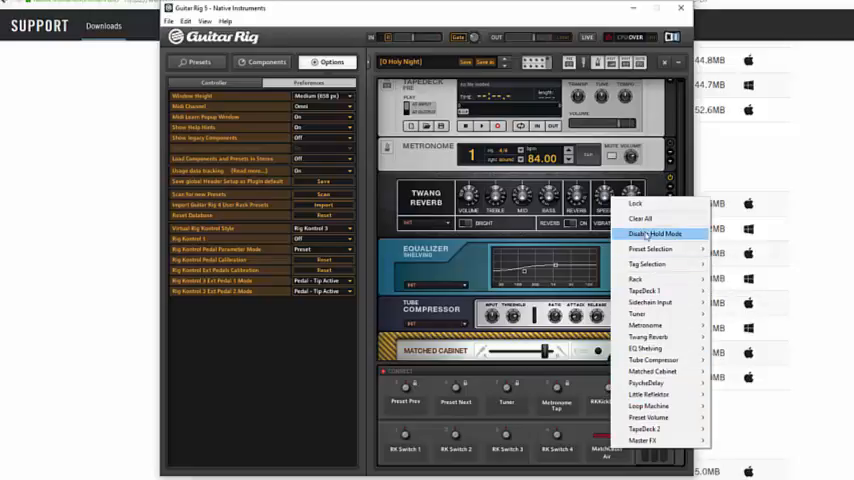
mouse_move(636, 204)
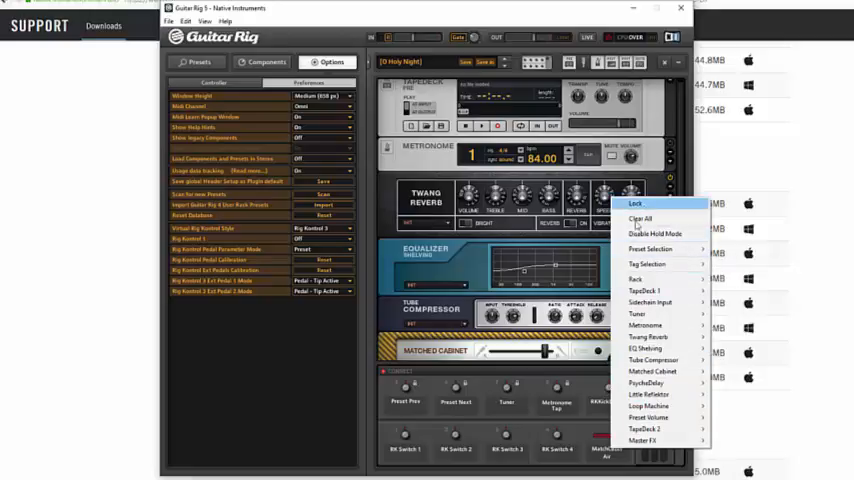